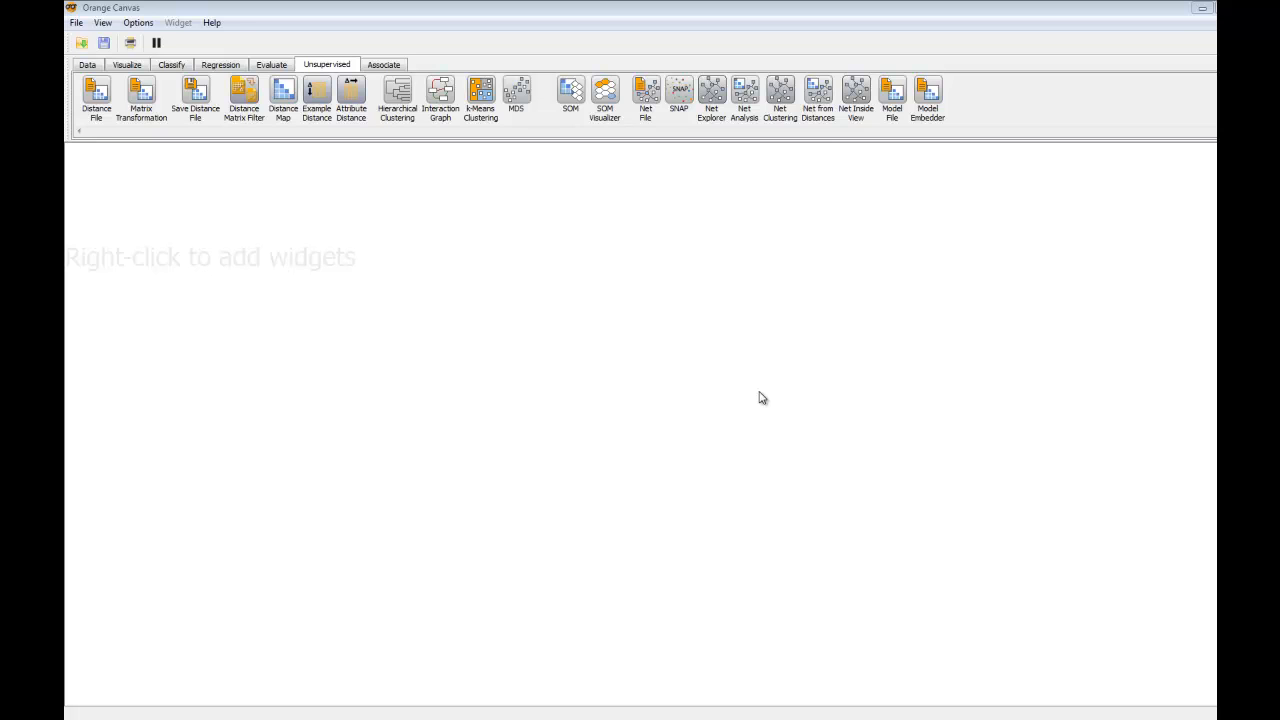
mouse_move(728, 371)
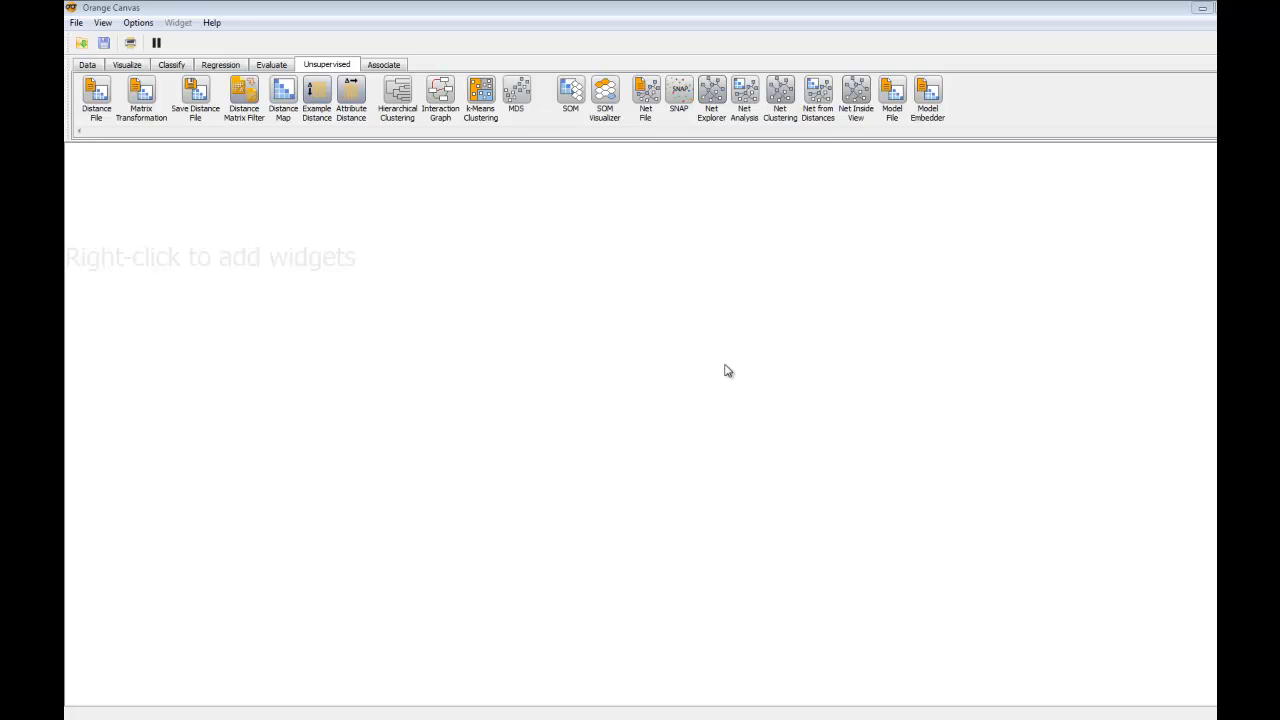
mouse_move(615, 372)
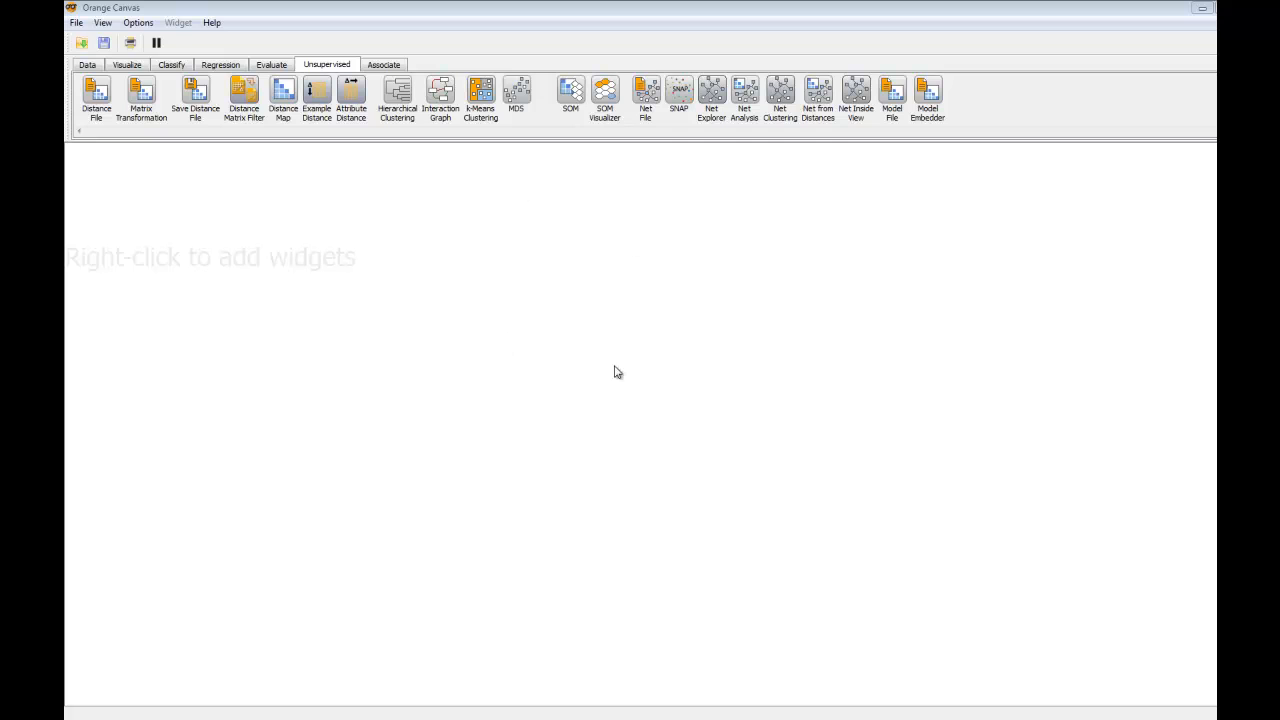
mouse_move(333, 62)
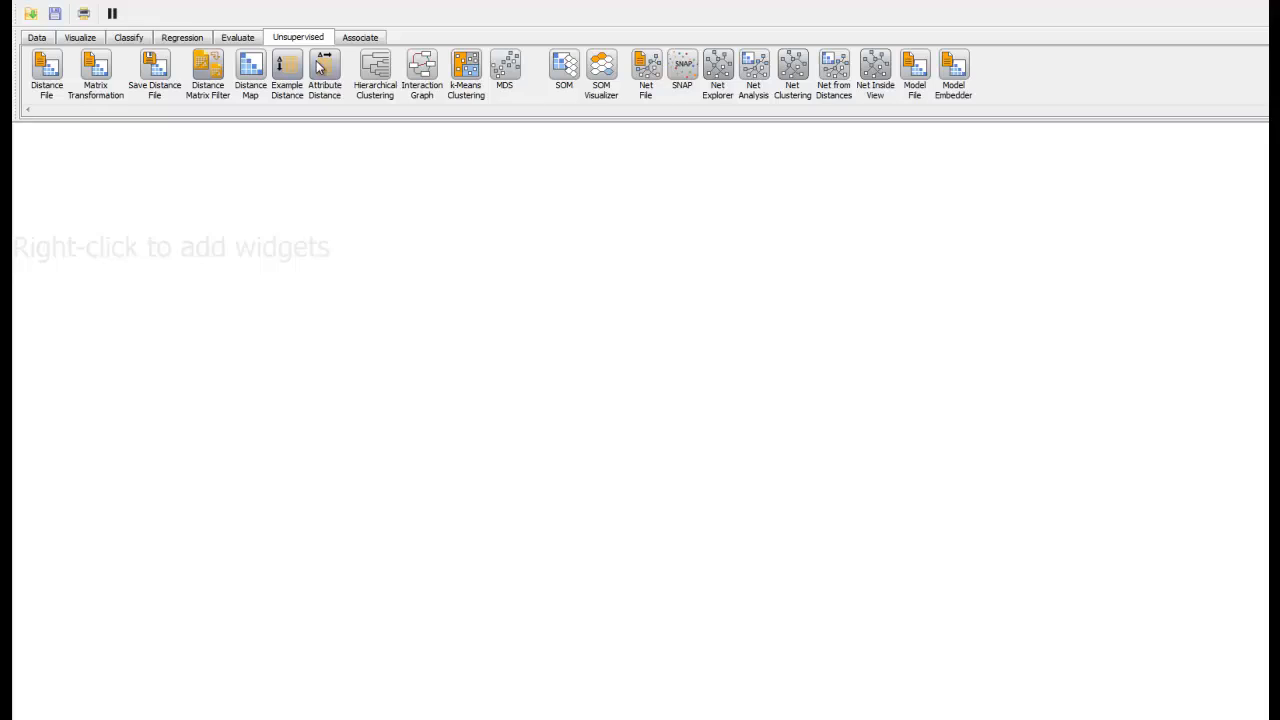
- Add Example Distance and MDS widgets from the Unsupervised tab onto the canvas
left_click(287, 70)
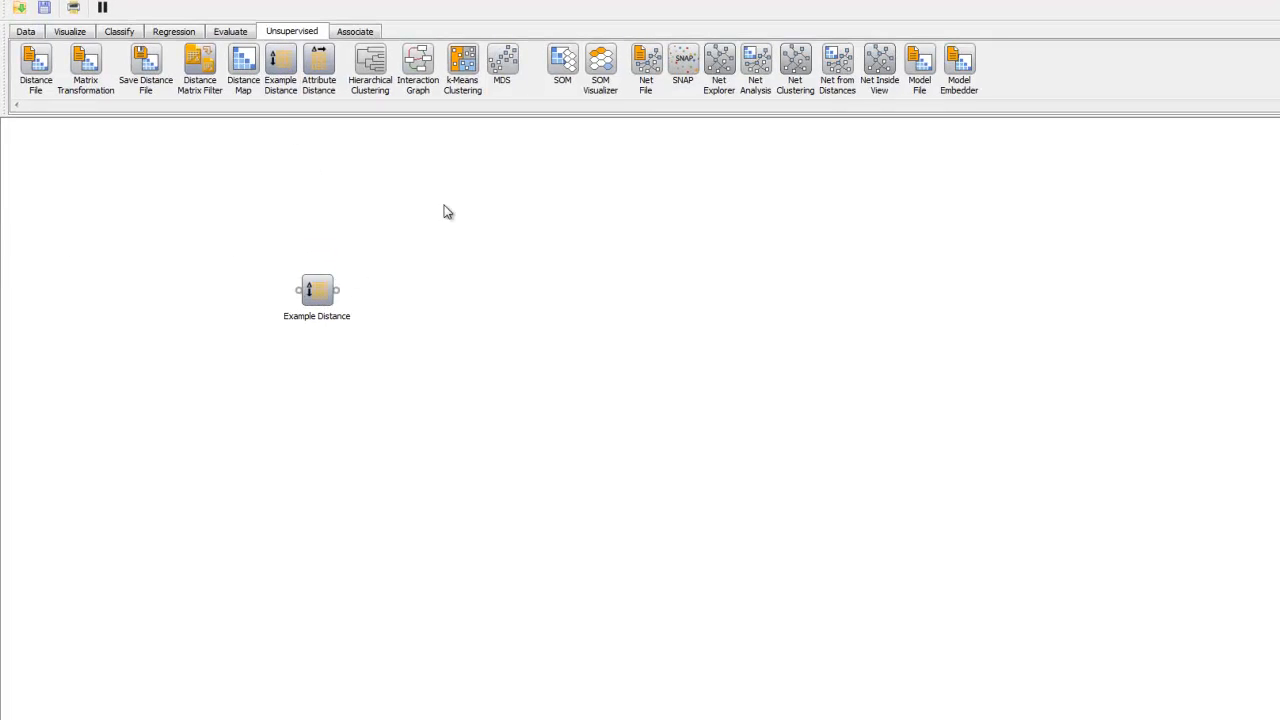
left_click(520, 65)
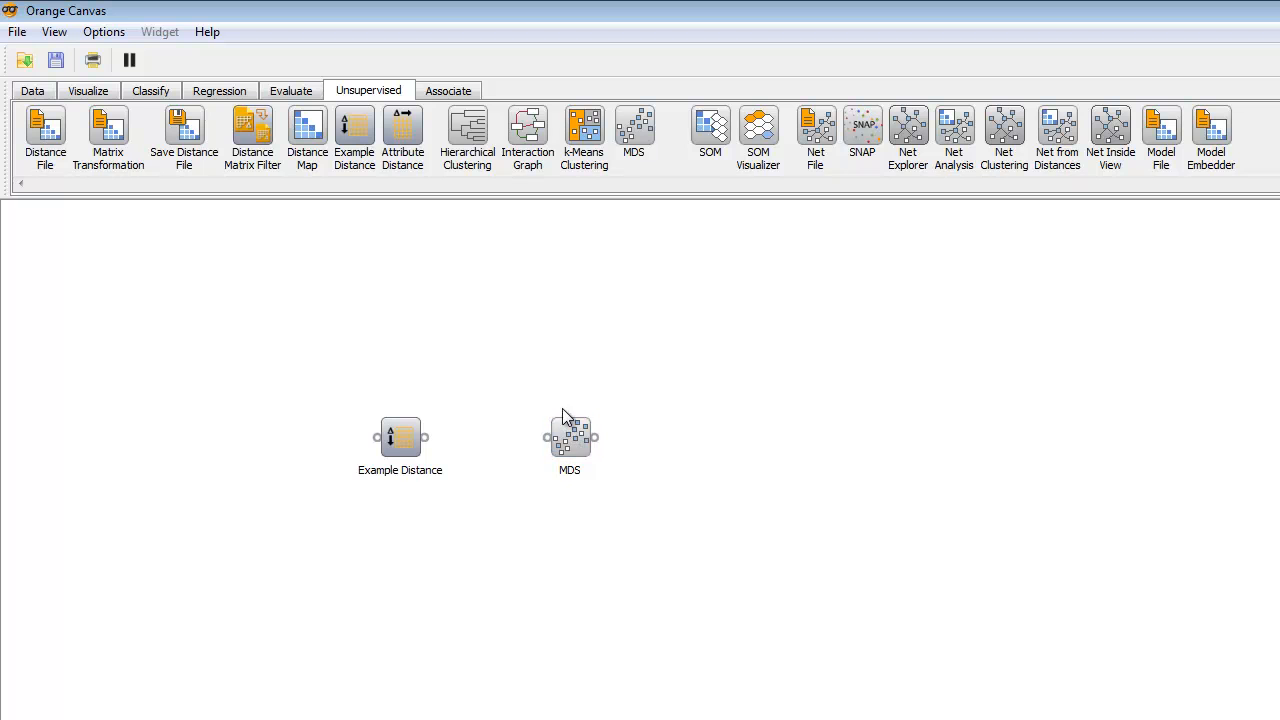
mouse_move(565, 417)
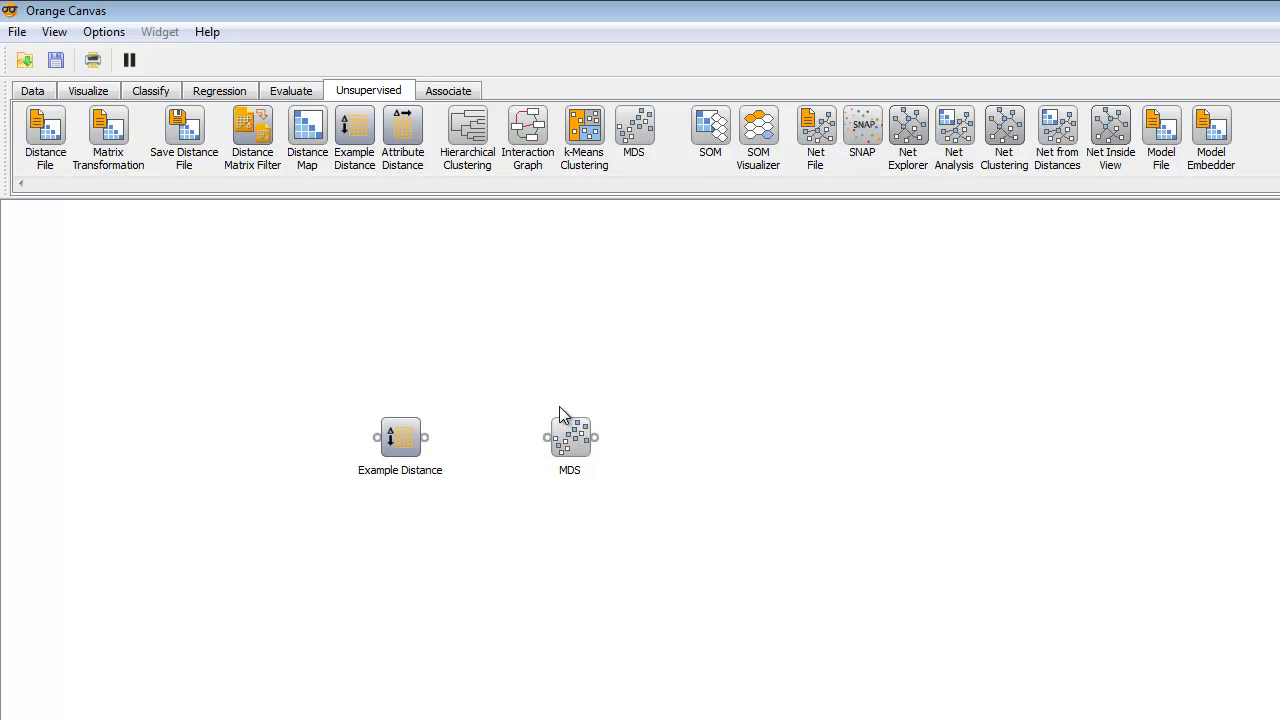
mouse_move(570, 393)
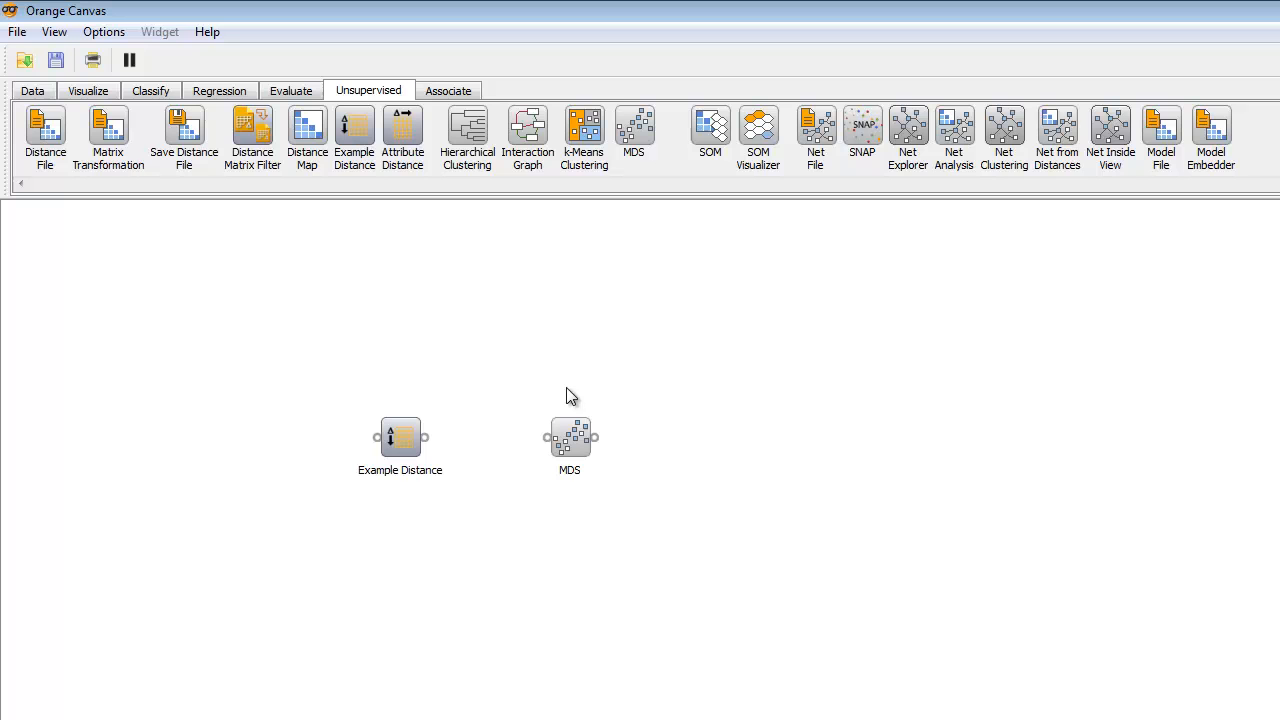
- Add a File widget from Data and wire File → Example Distance → MDS
left_click(32, 90)
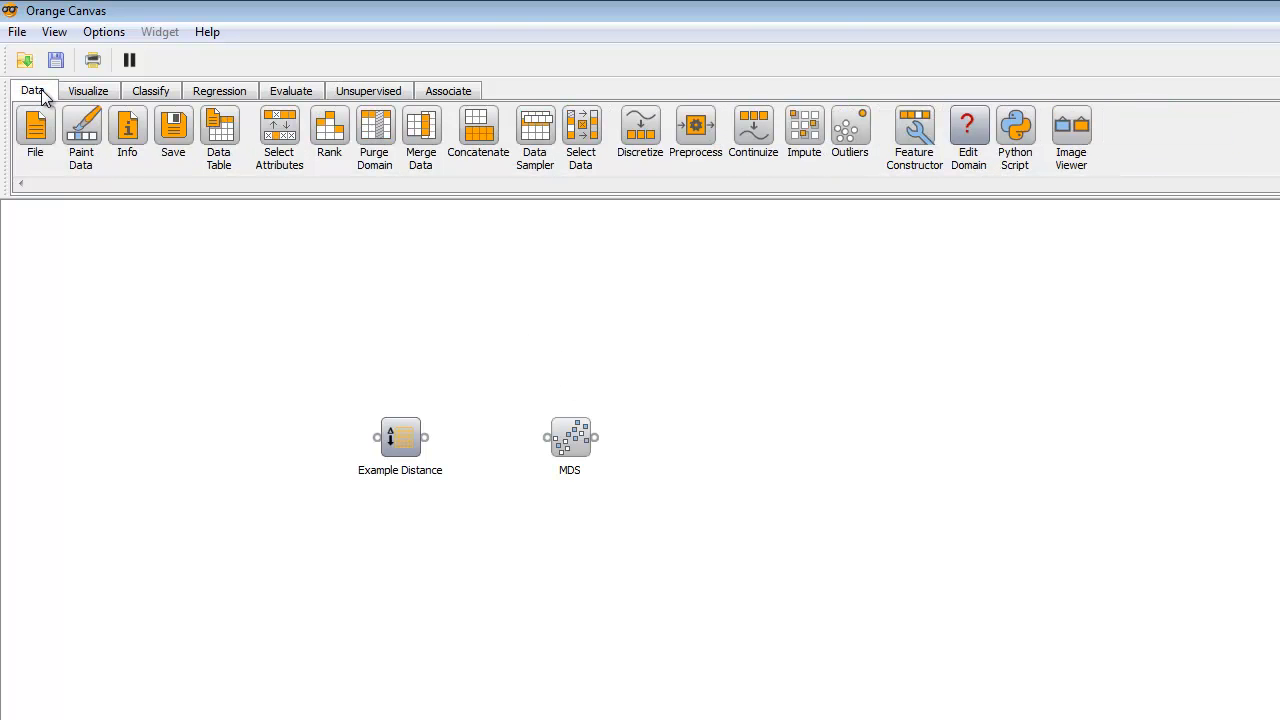
left_click(35, 127)
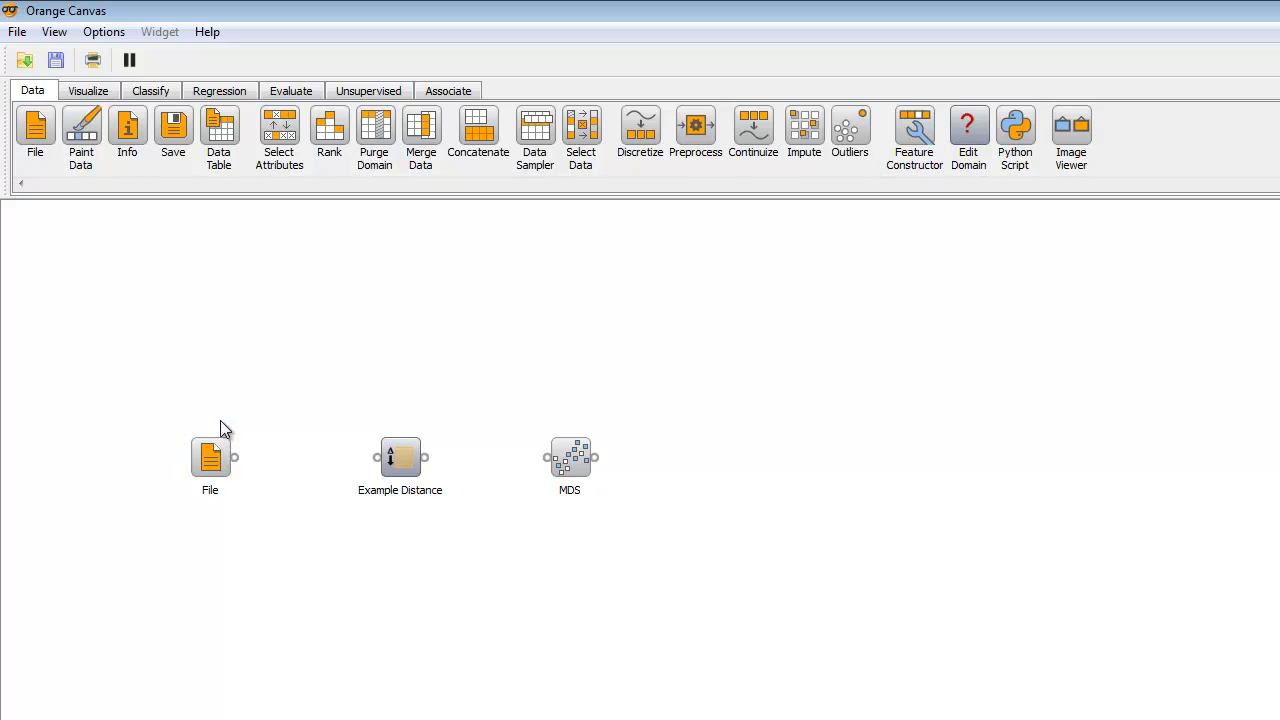
mouse_move(253, 388)
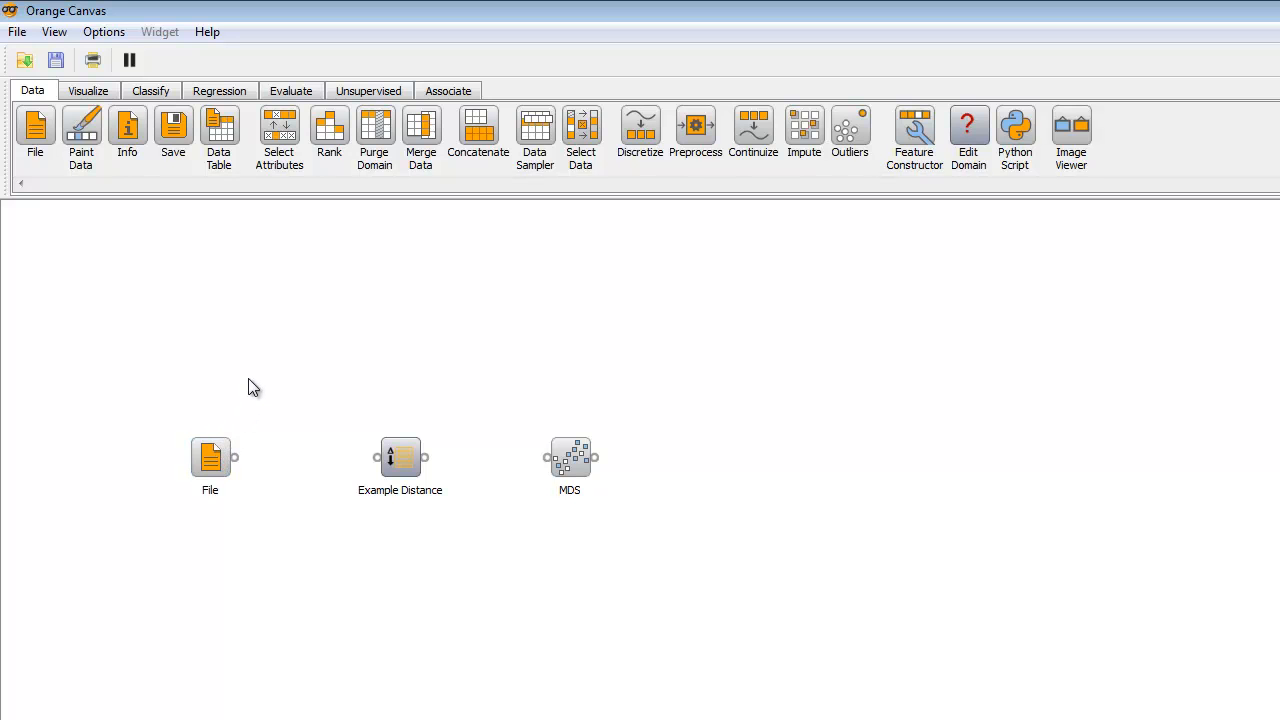
mouse_move(242, 465)
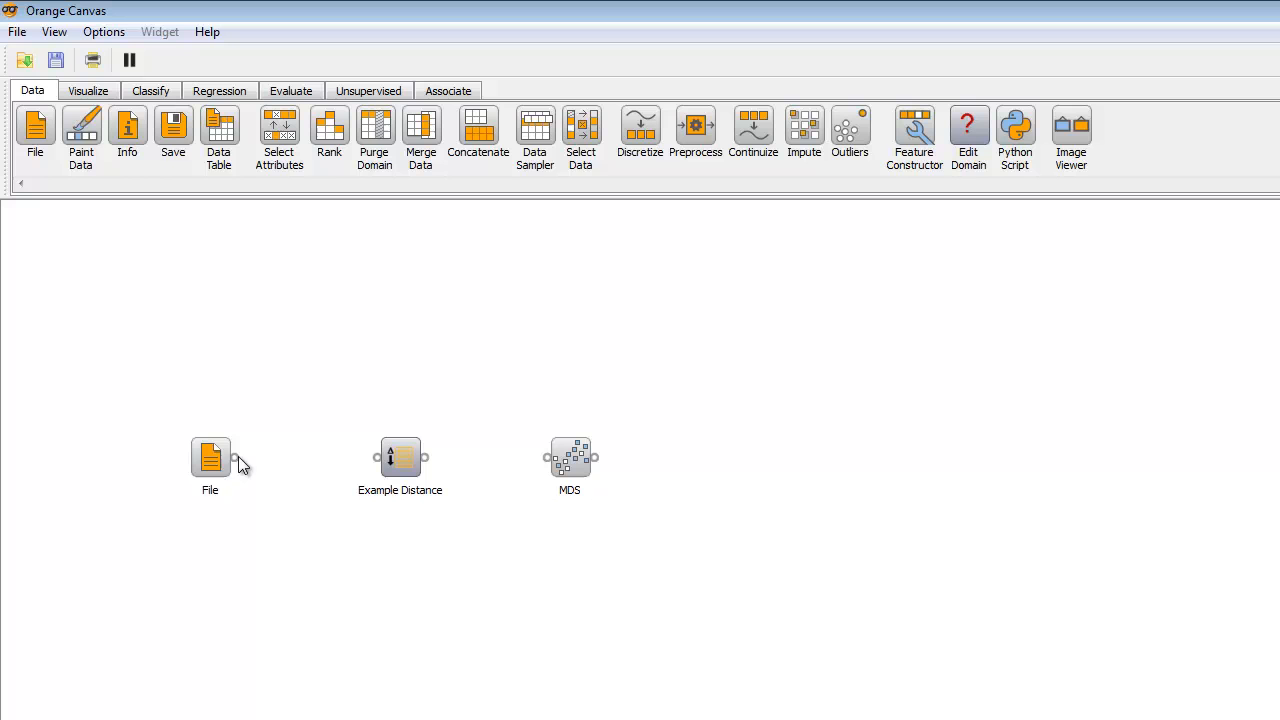
left_click_drag(232, 457, 378, 457)
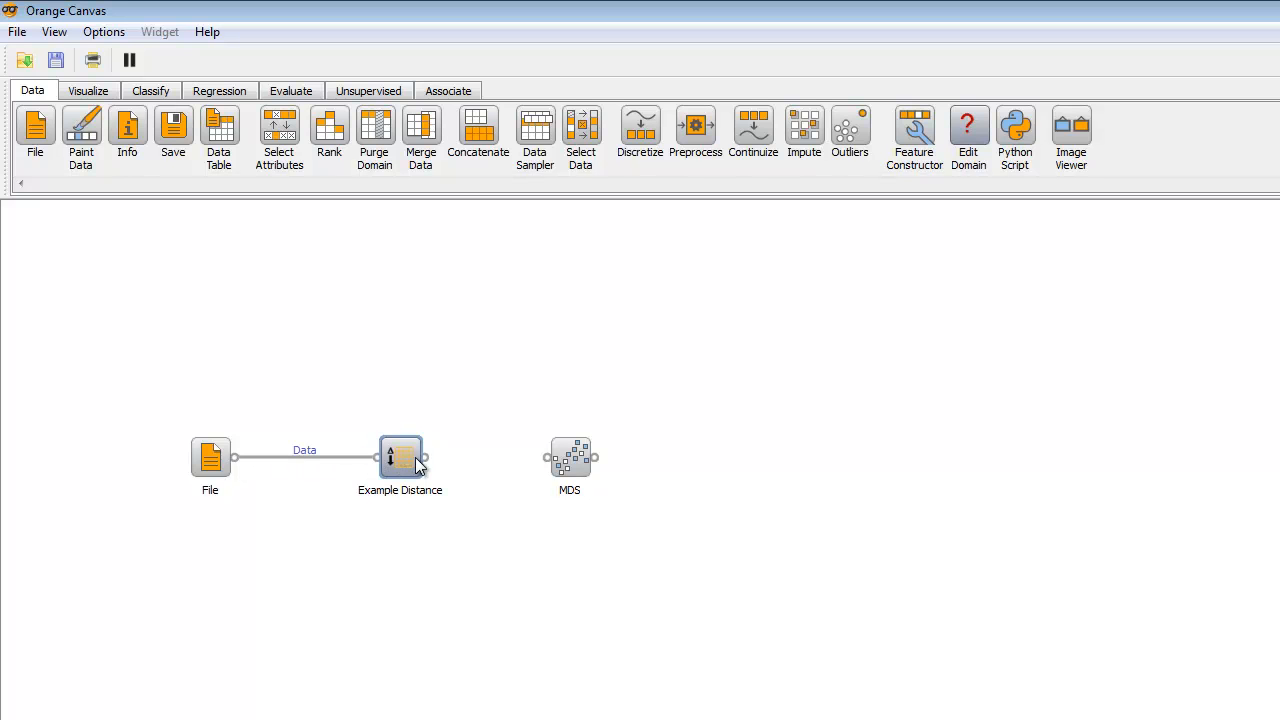
left_click_drag(422, 458, 543, 458)
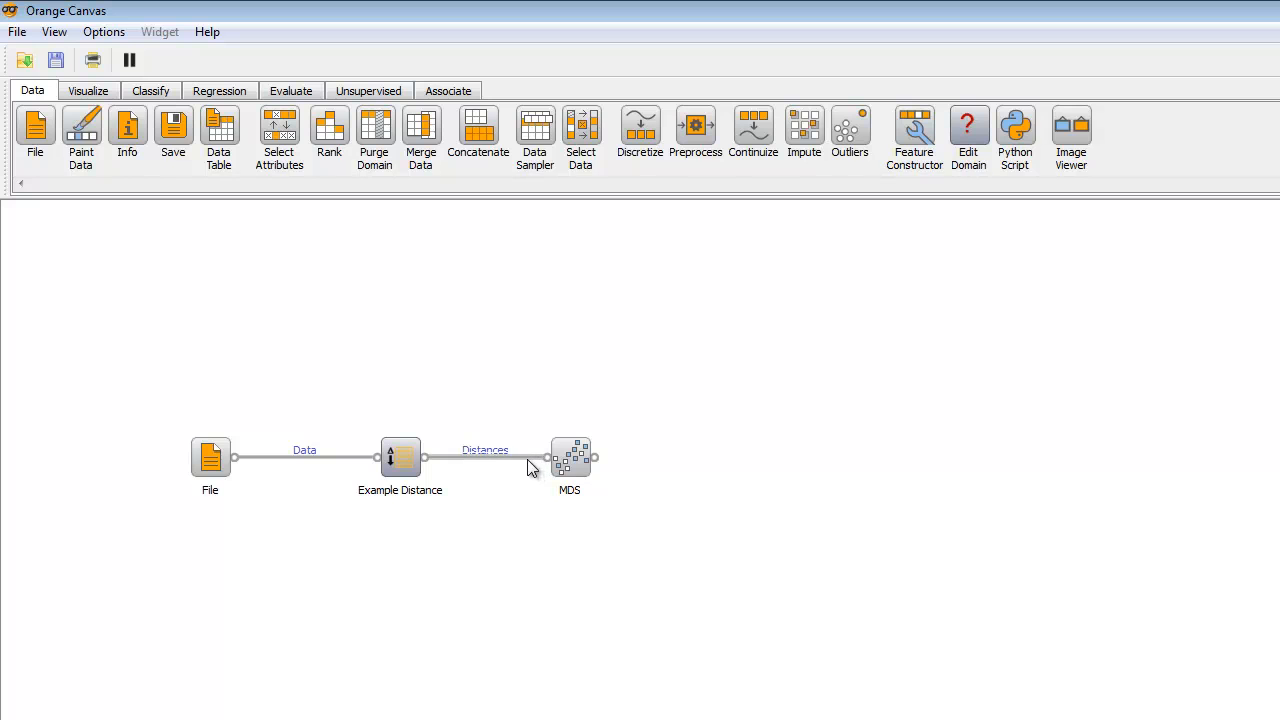
mouse_move(521, 466)
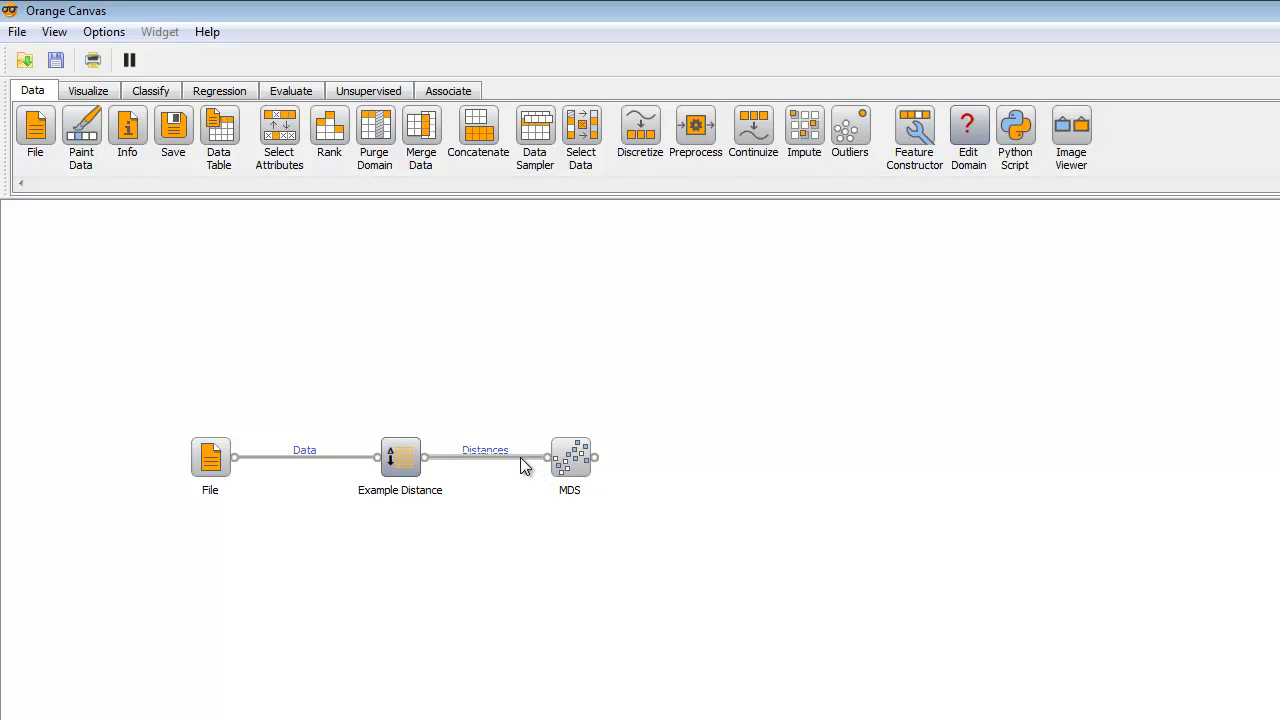
mouse_move(523, 458)
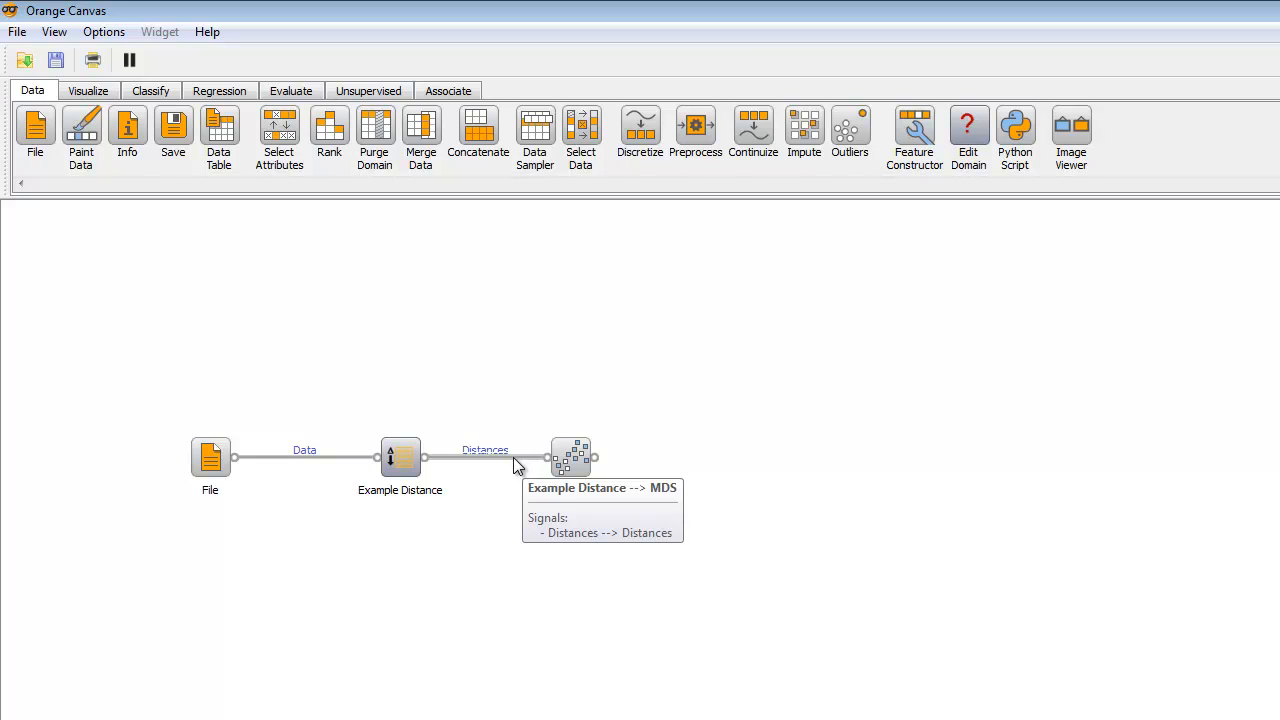
mouse_move(513, 463)
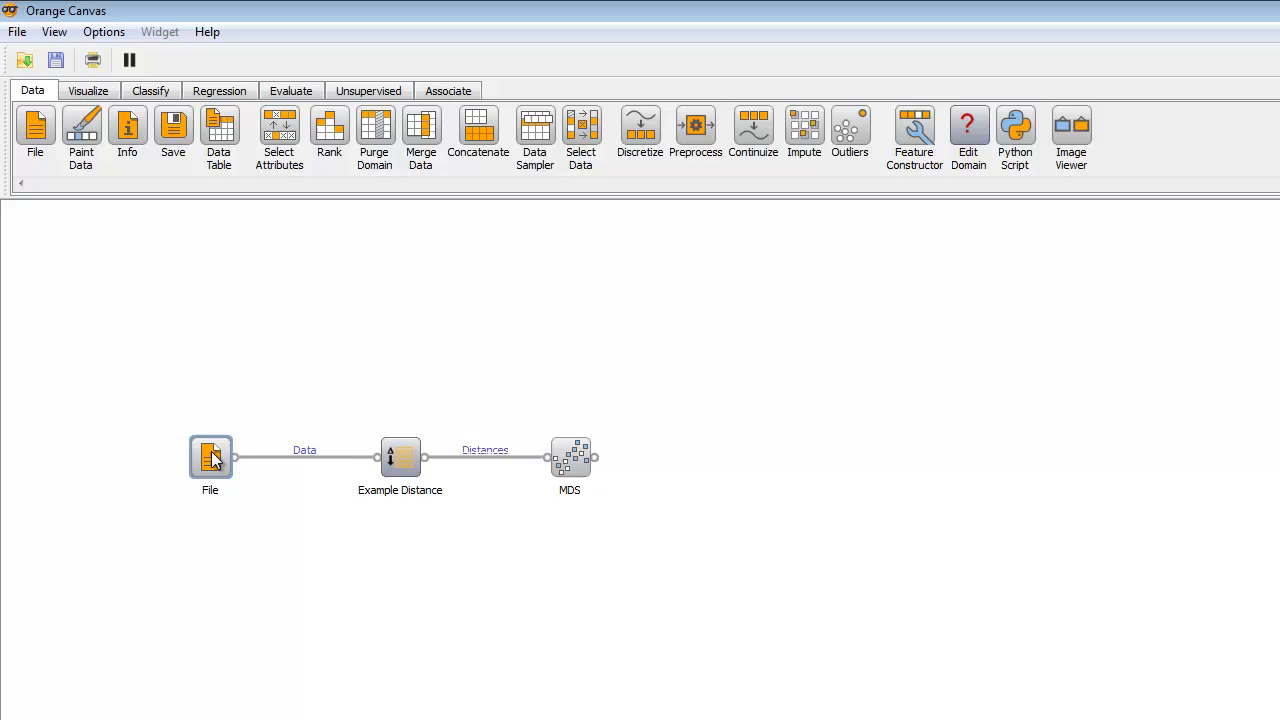
double_click(210, 457)
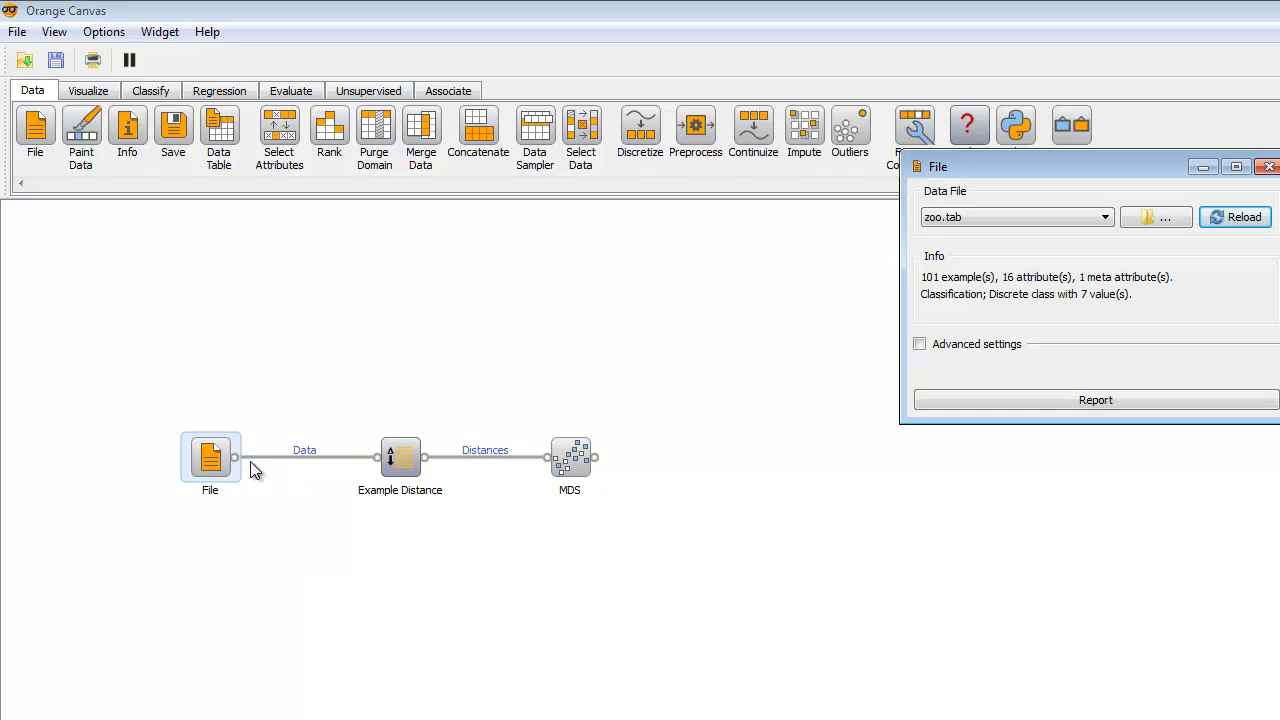
left_click(1104, 217)
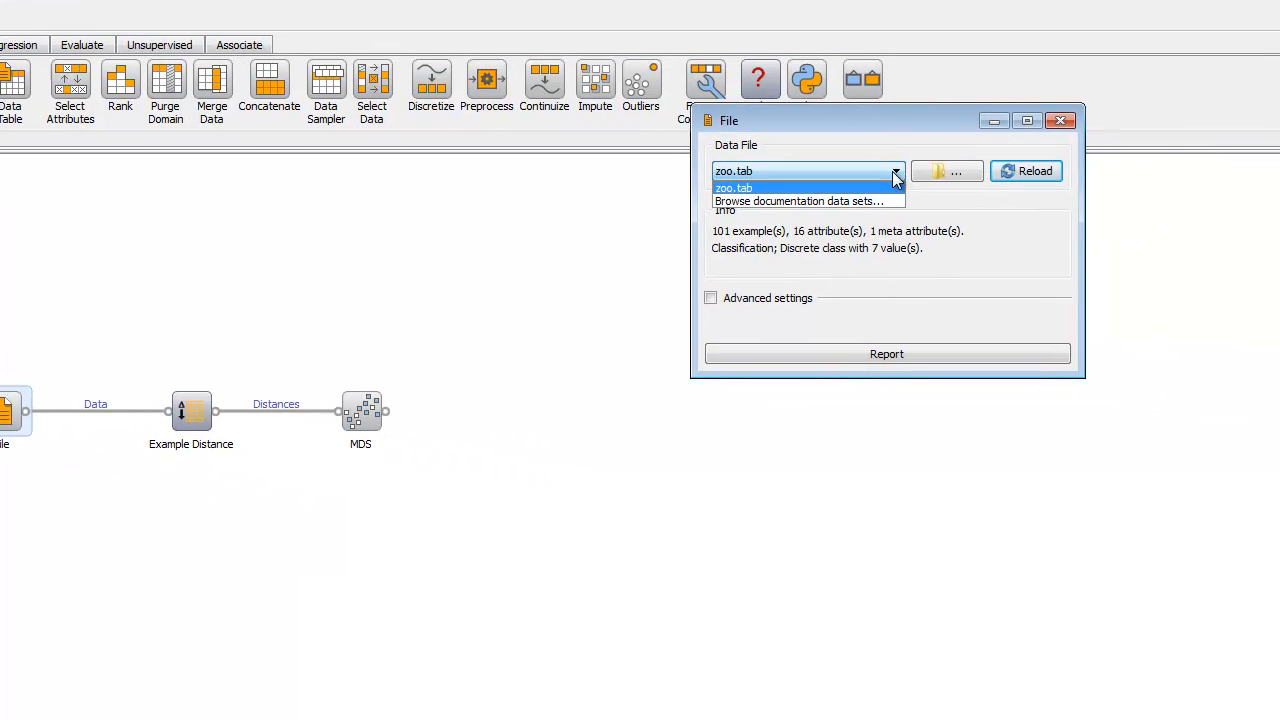
left_click(801, 200)
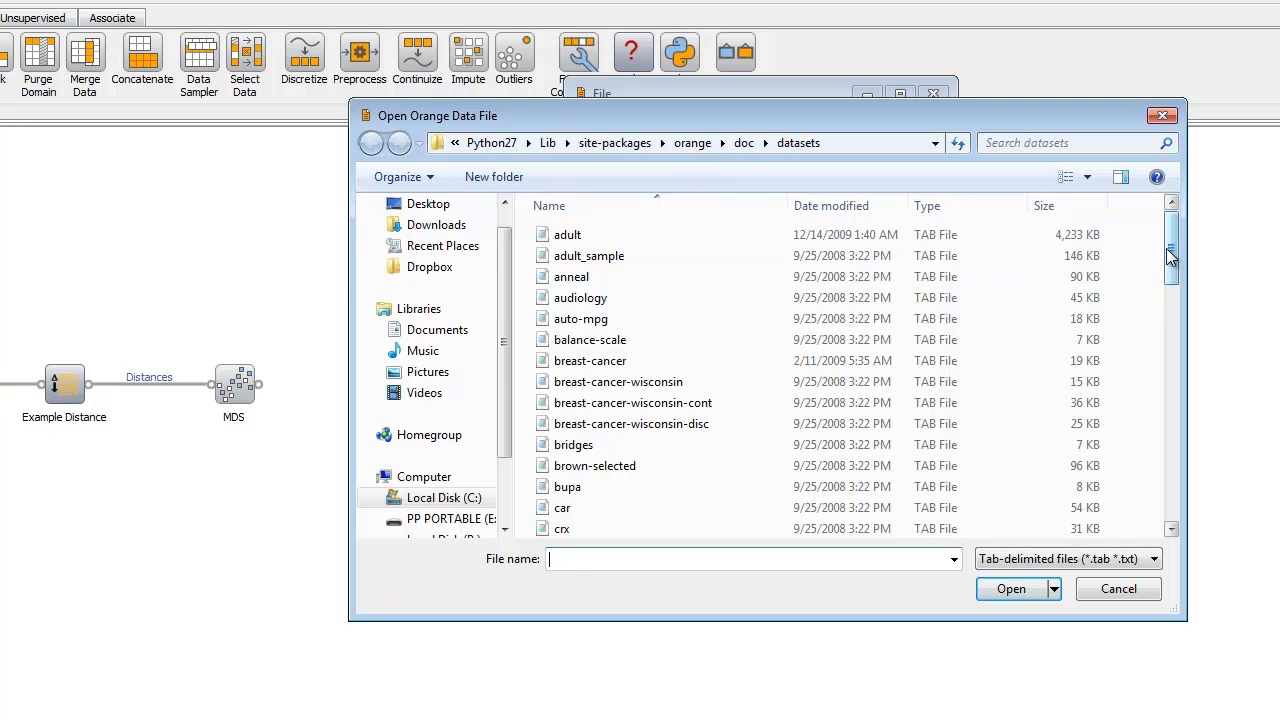
scroll("down", 3)
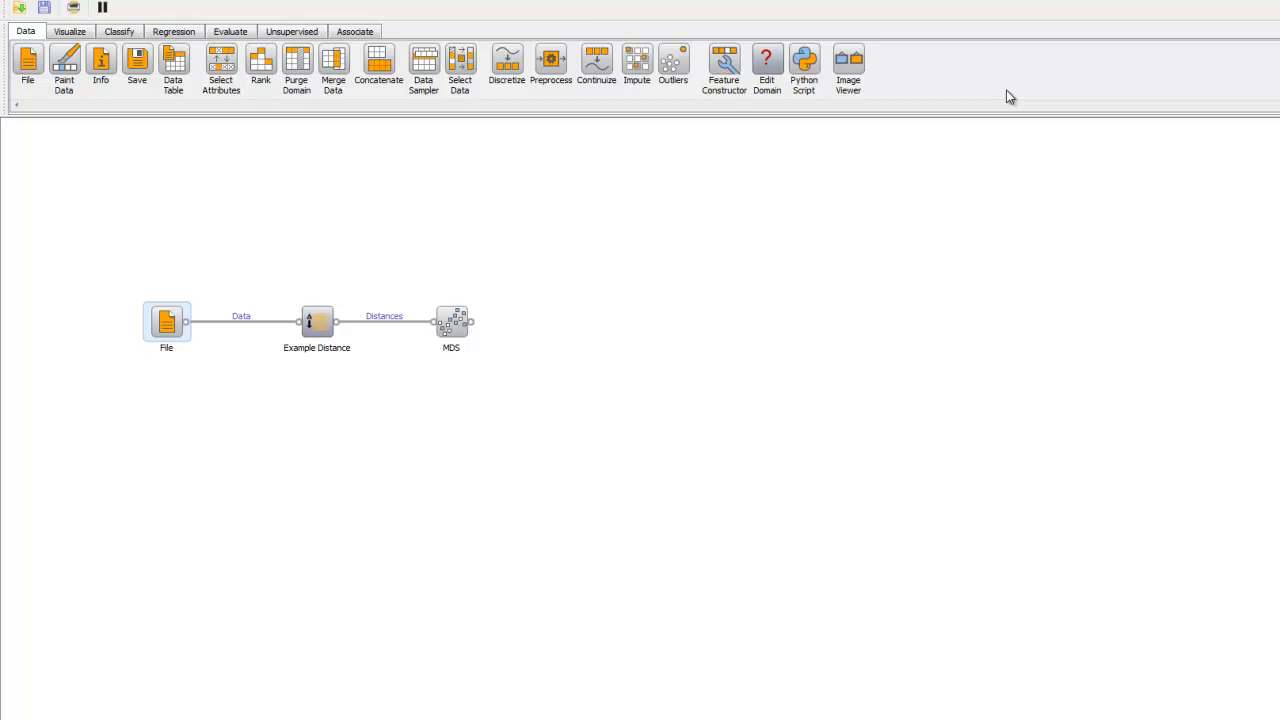
mouse_move(302, 320)
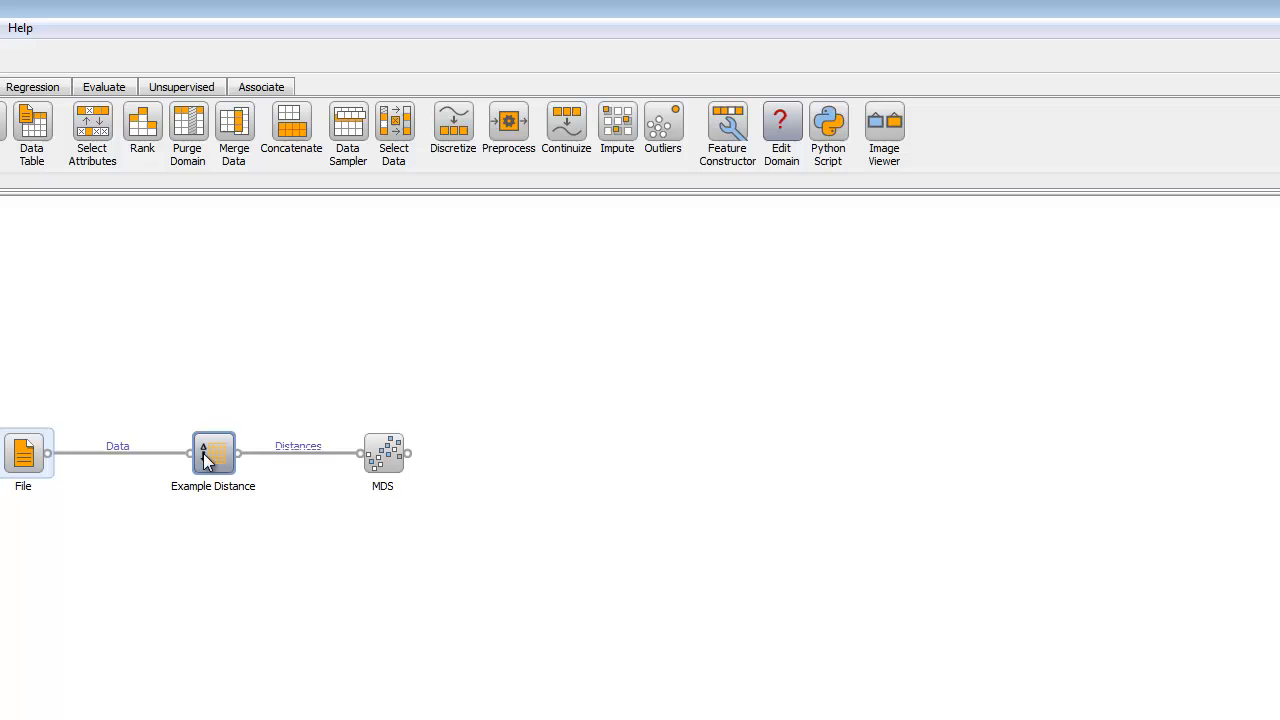
- Review Example Distance settings, keeping the Euclidean metric and normalized data, then close
double_click(213, 453)
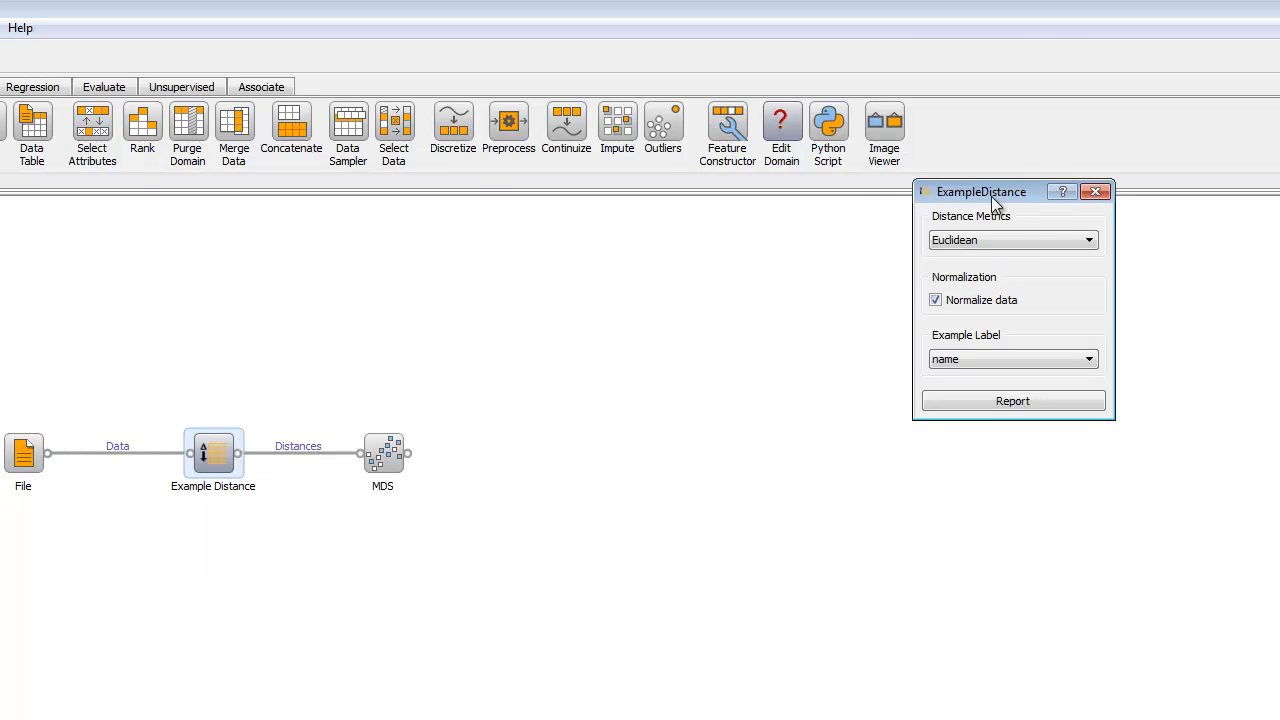
left_click_drag(980, 191, 600, 360)
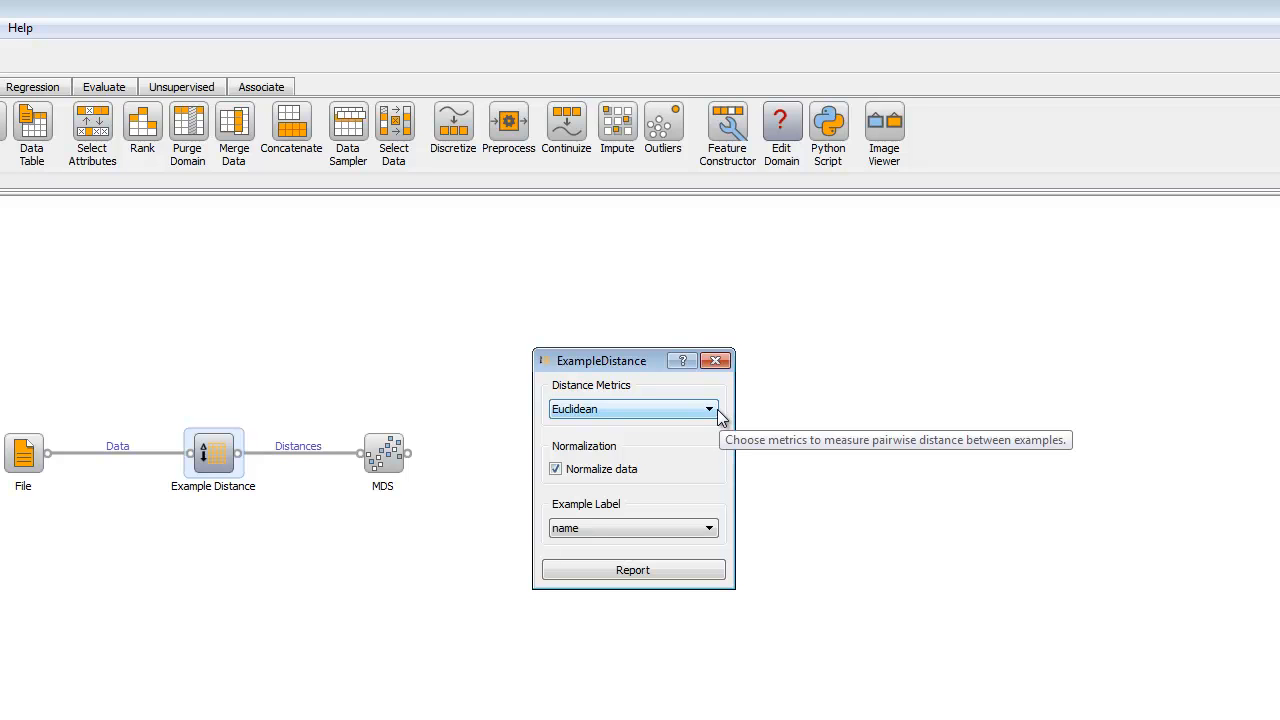
left_click(709, 409)
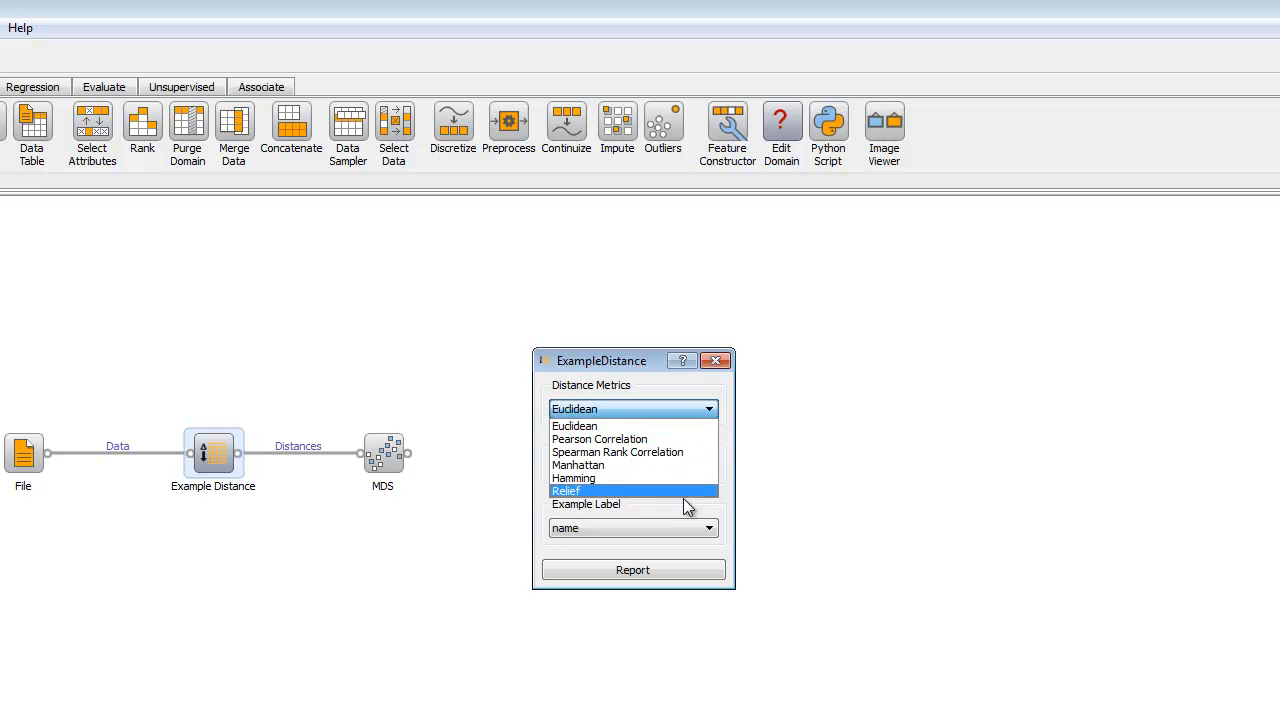
mouse_move(657, 498)
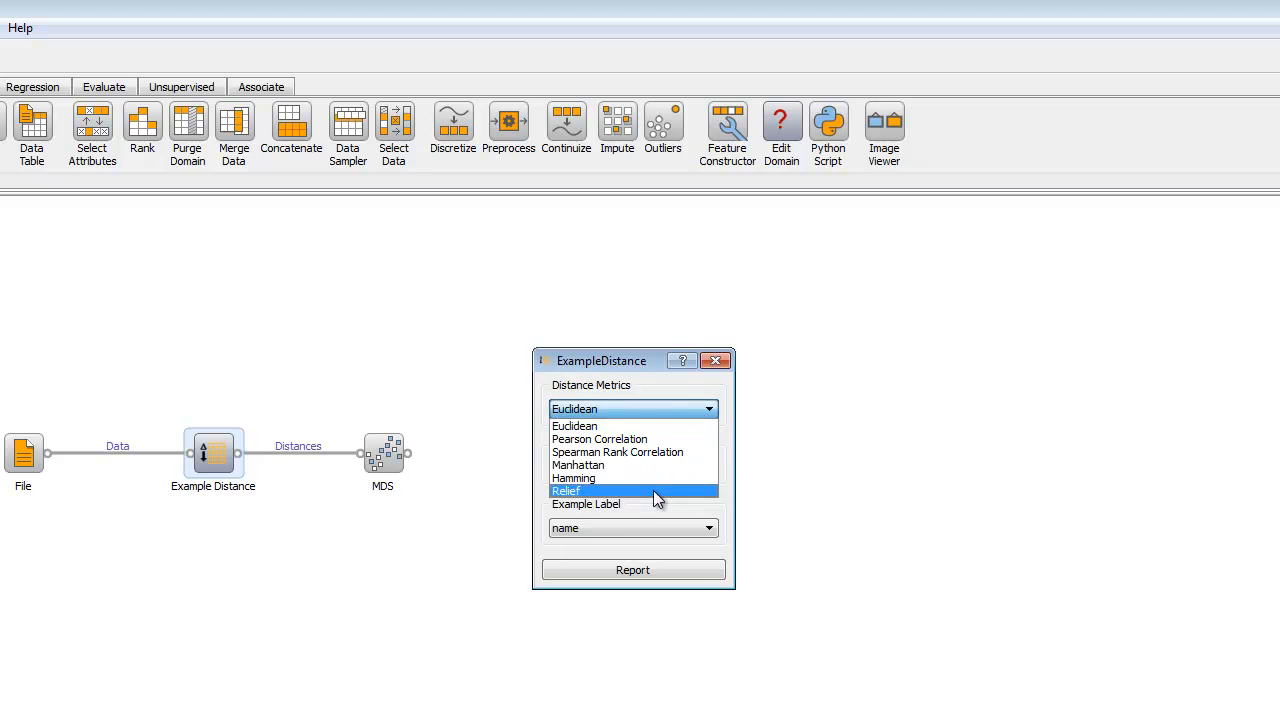
left_click(575, 425)
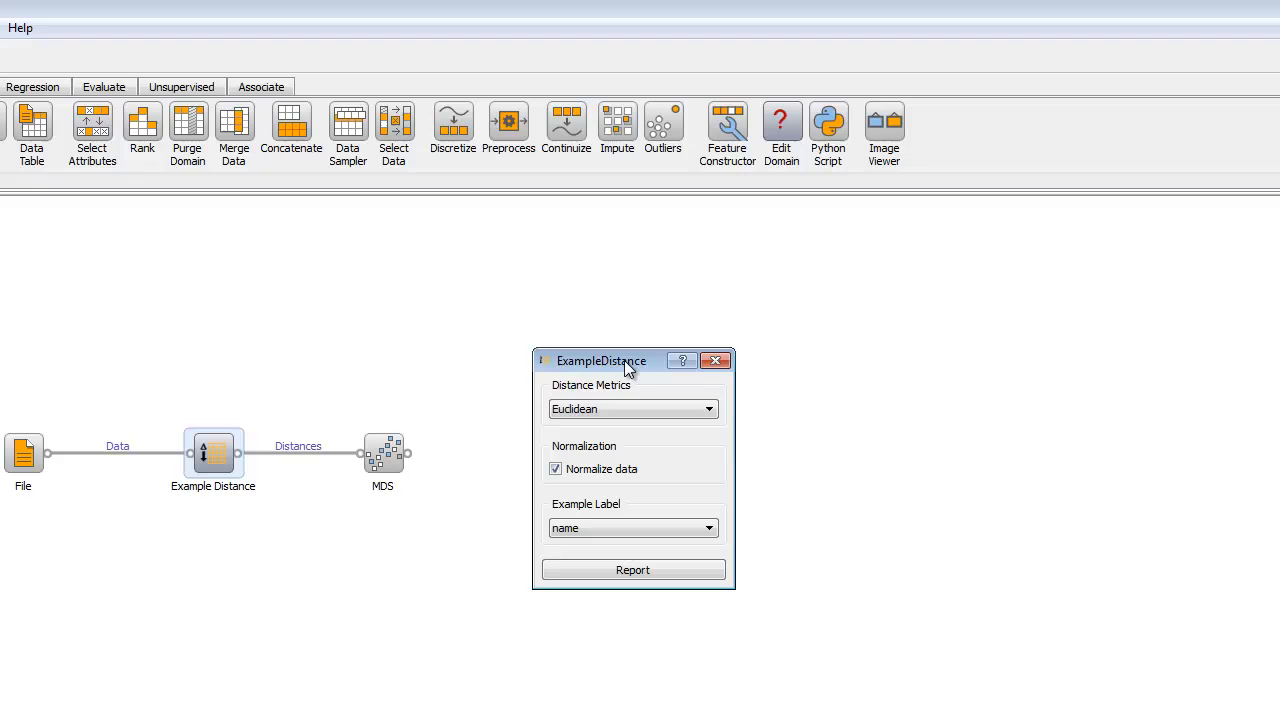
mouse_move(612, 456)
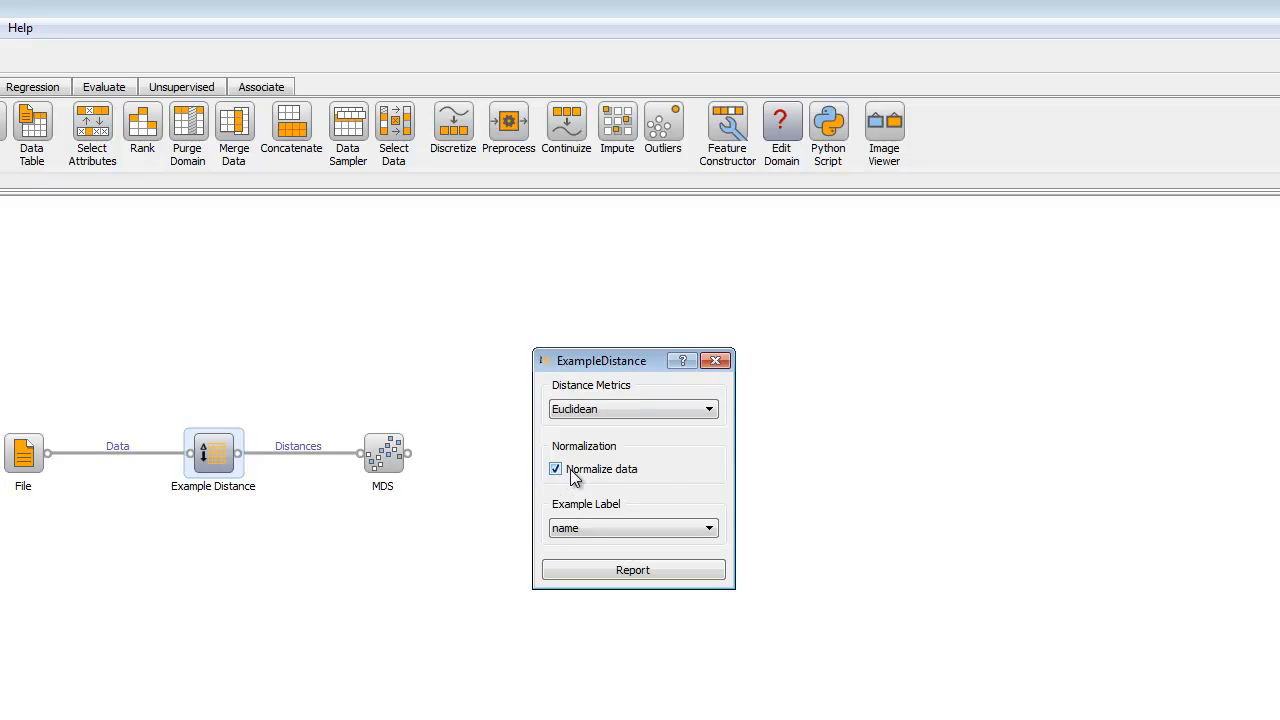
mouse_move(679, 503)
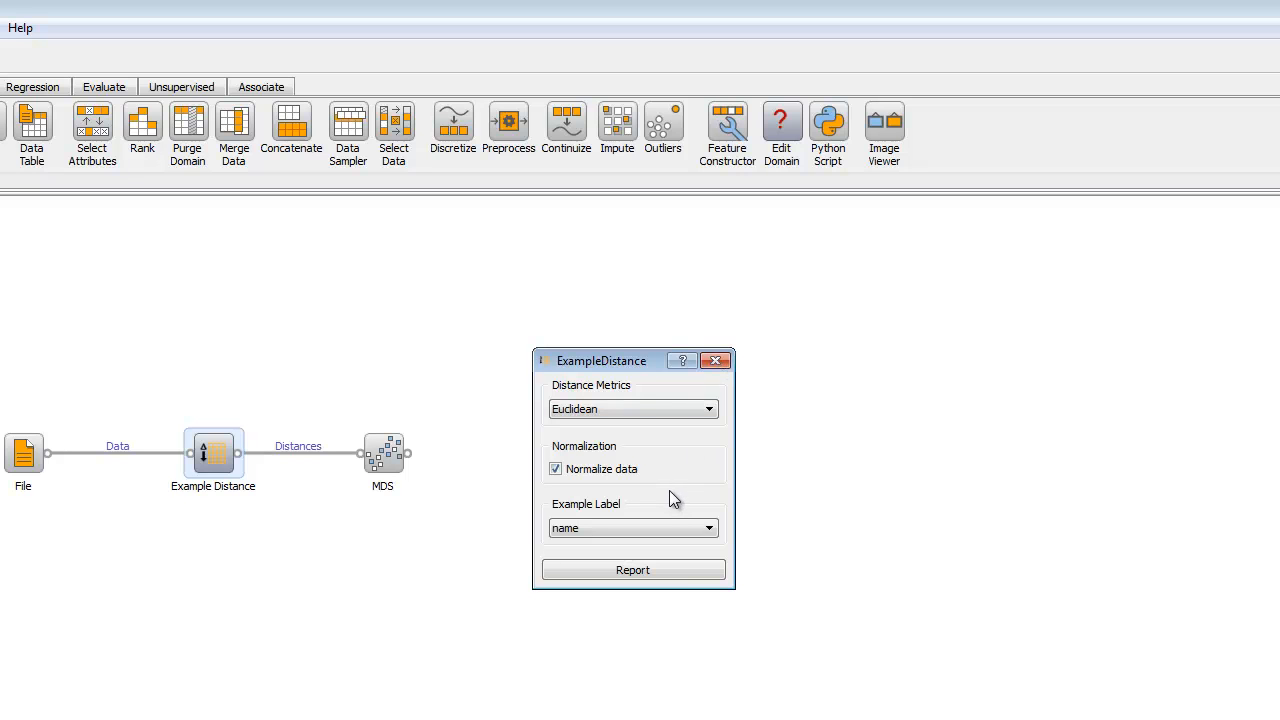
left_click(709, 528)
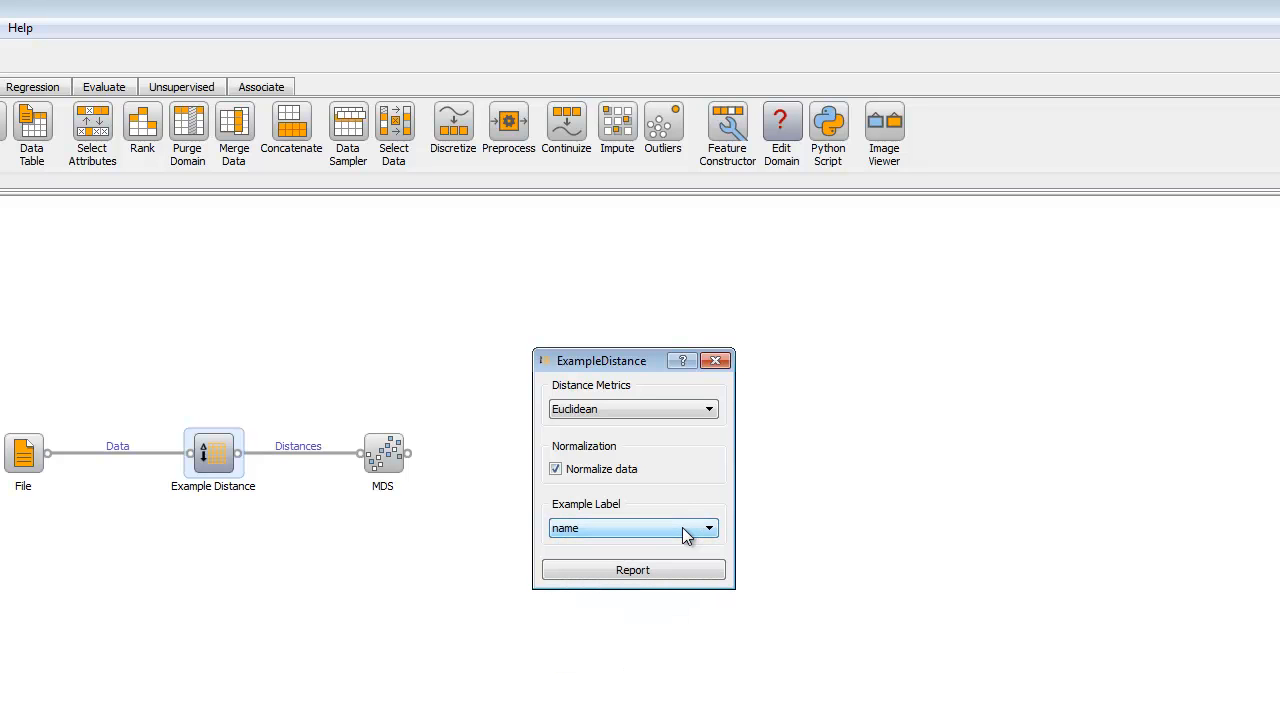
left_click(716, 361)
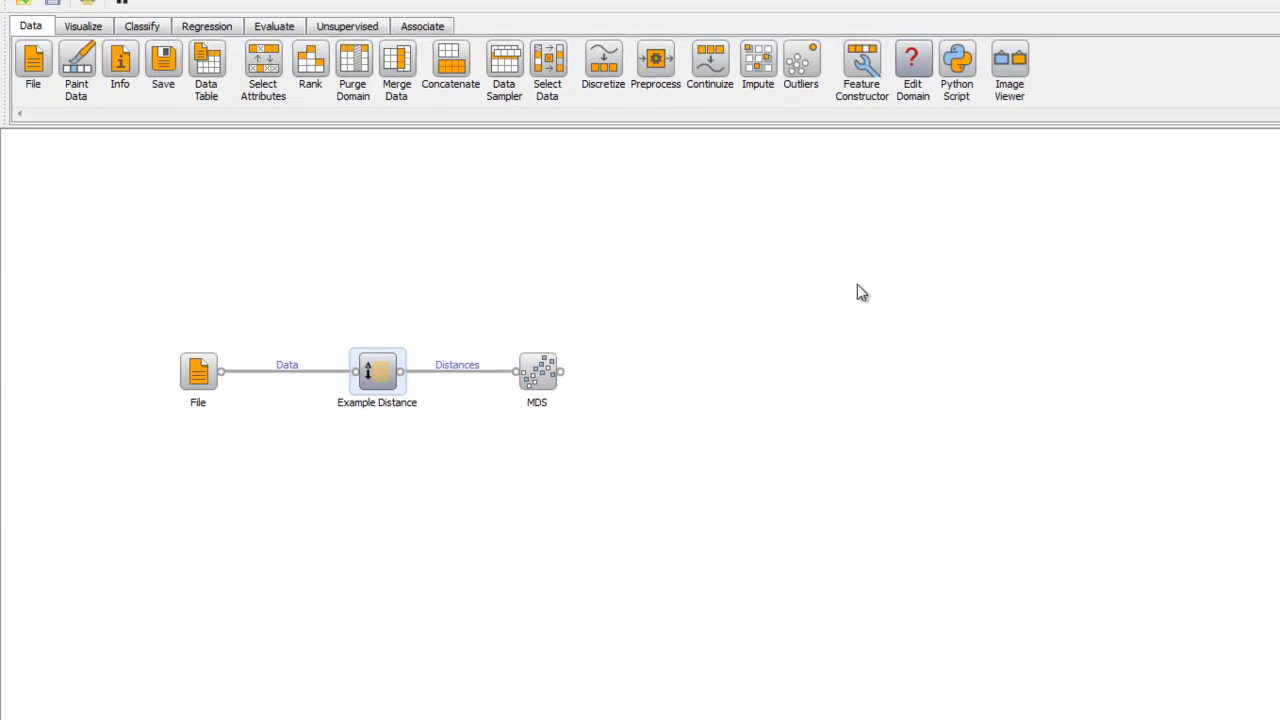
- Open the MDS widget and widen its window to enlarge the plot
right_click(537, 371)
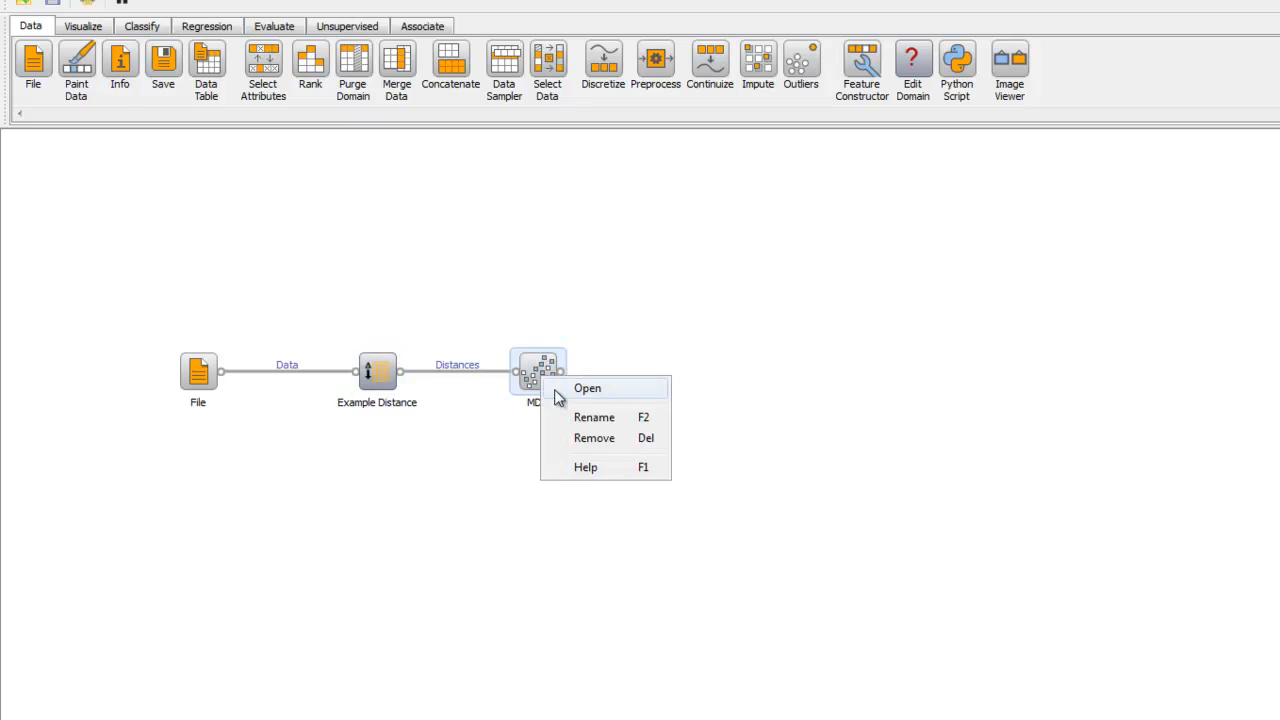
left_click(588, 388)
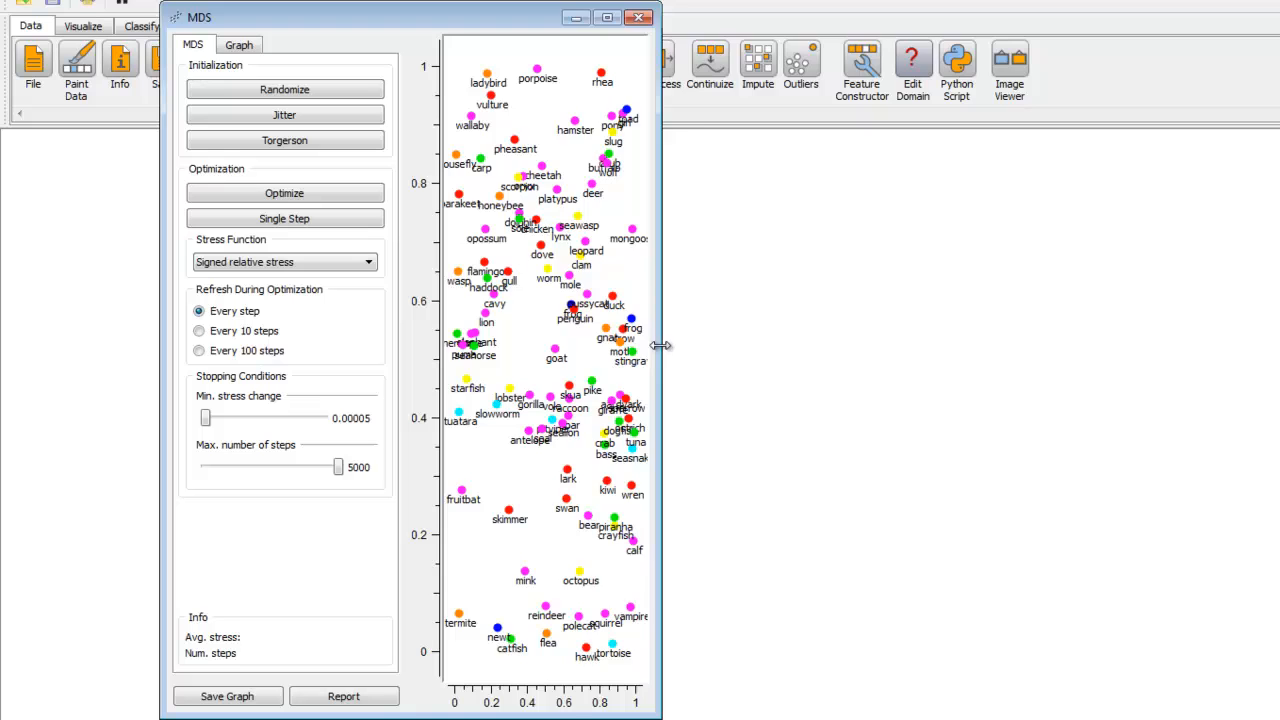
left_click_drag(662, 345, 1140, 339)
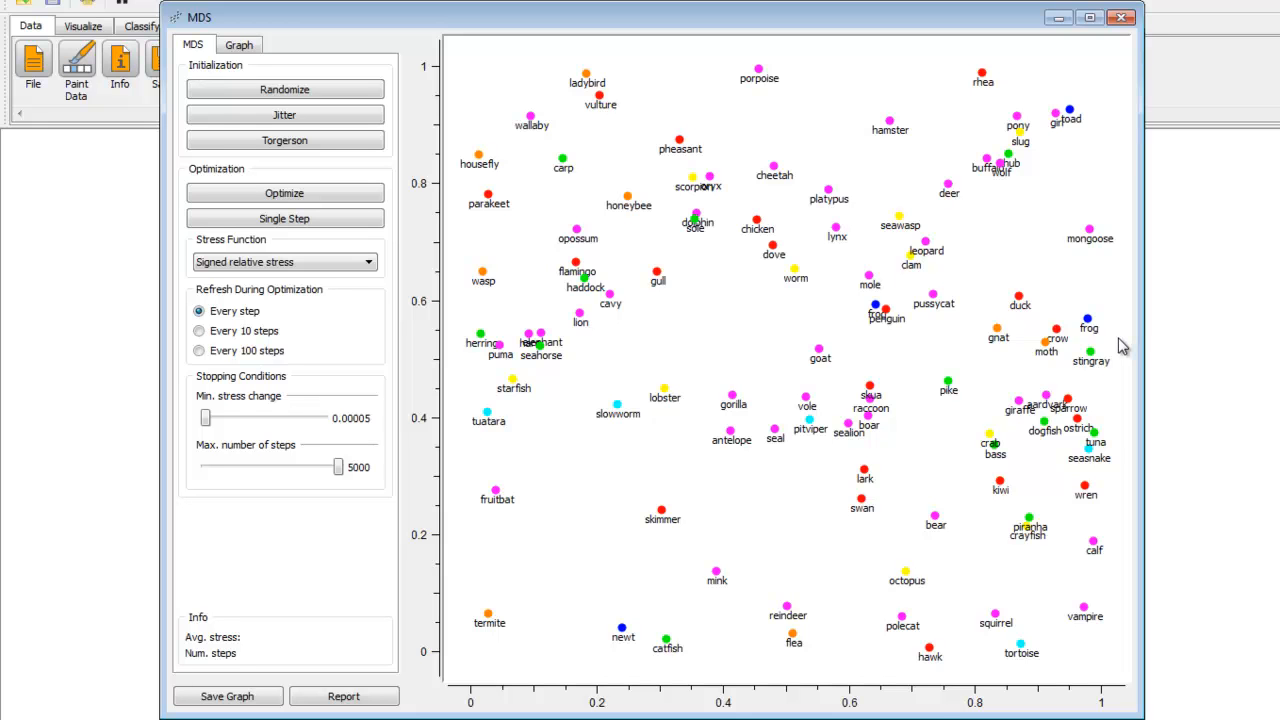
mouse_move(1110, 345)
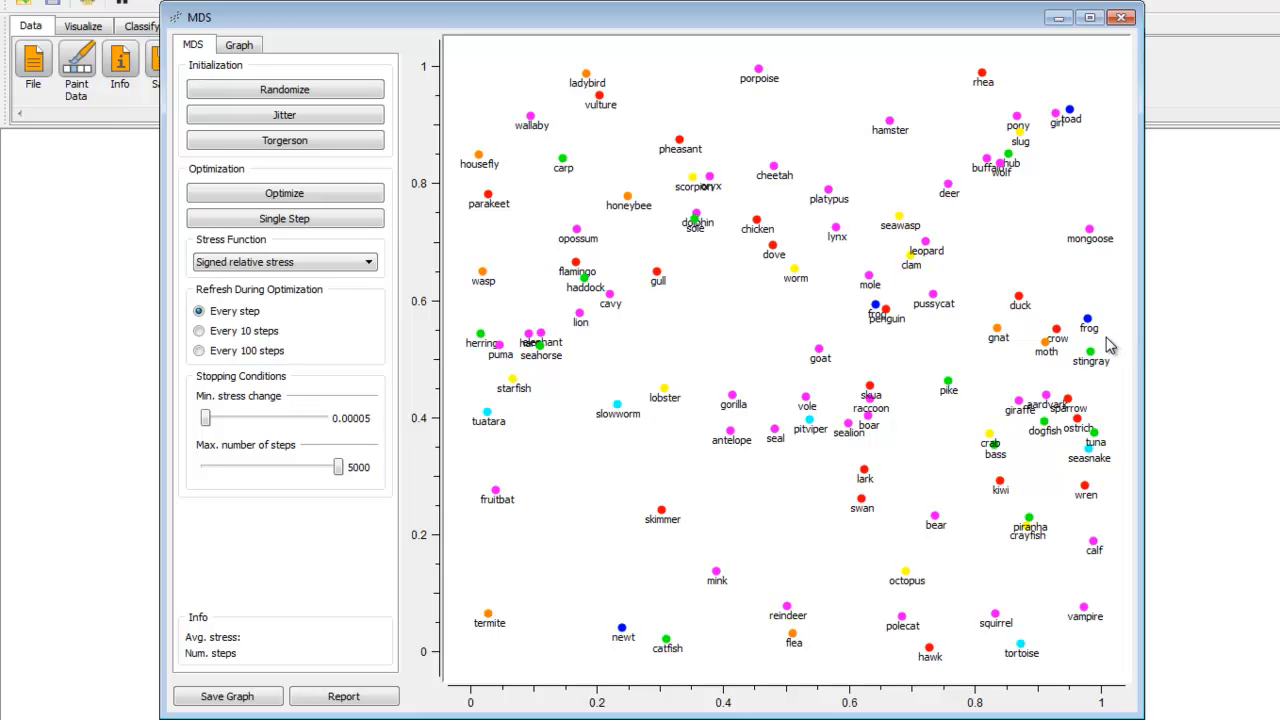
mouse_move(1100, 343)
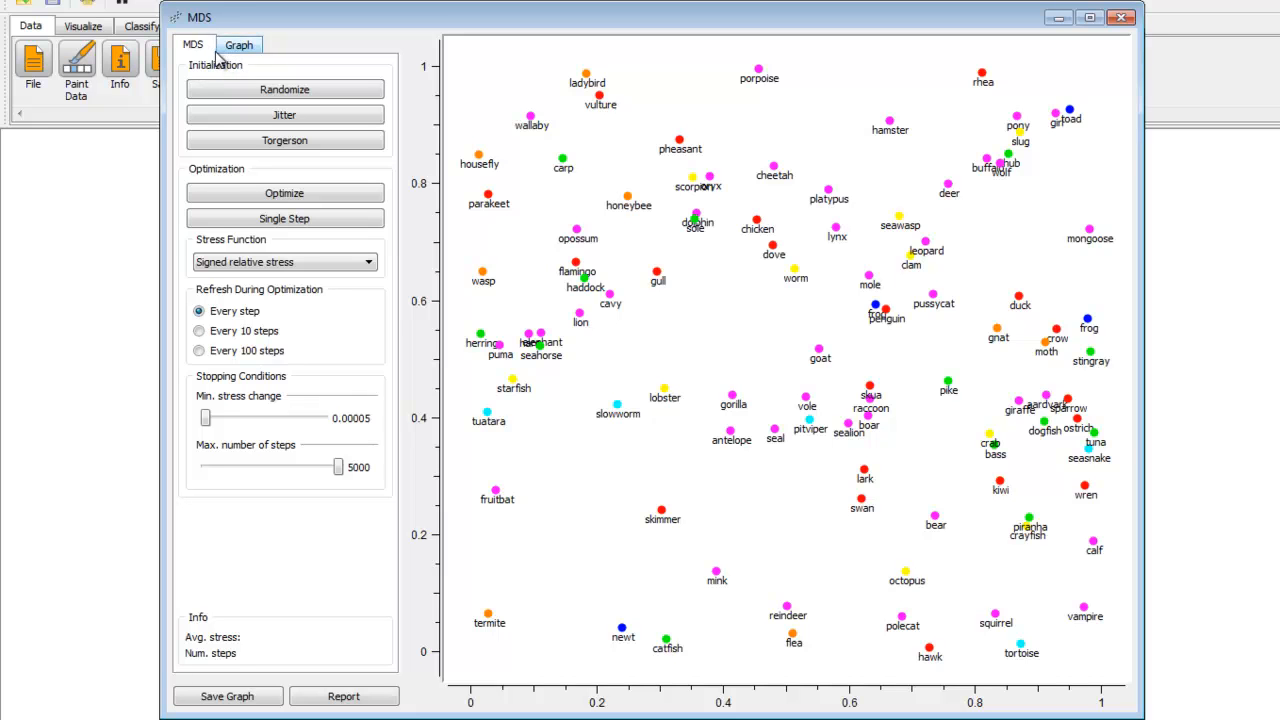
- Reinitialize the layout with Randomize twice, Jitter twice, then Torgerson
left_click(284, 89)
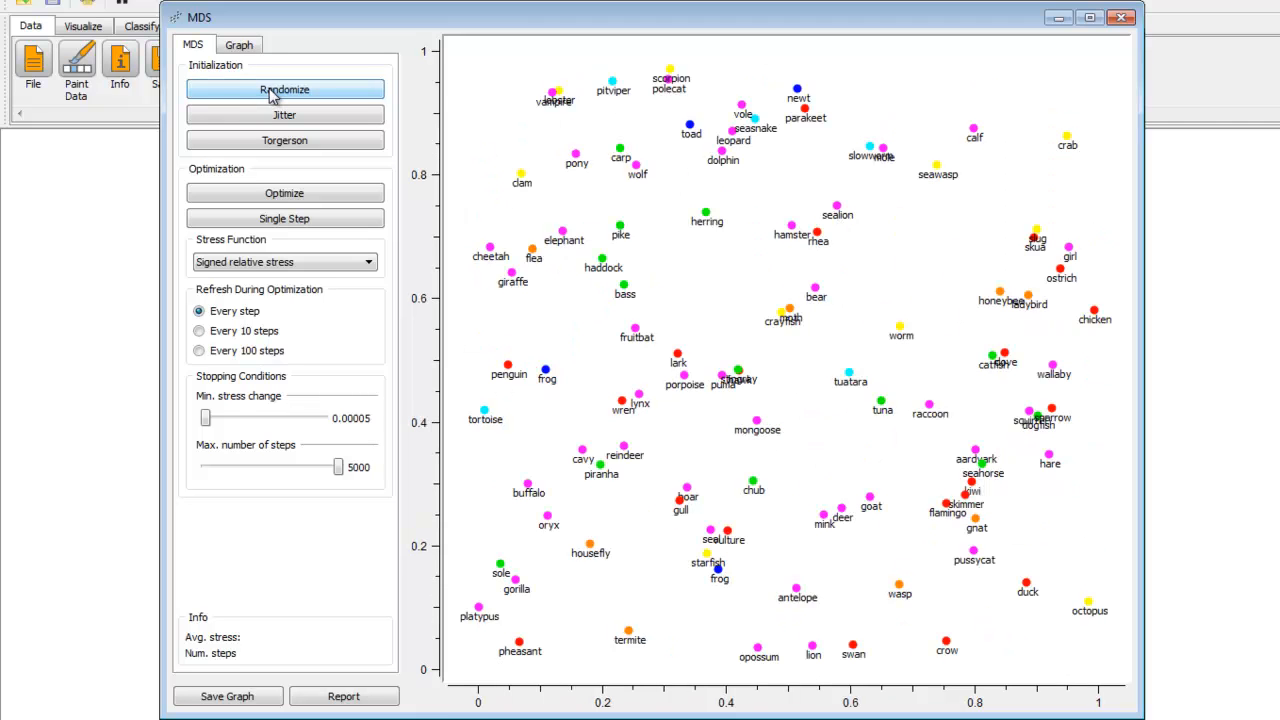
left_click(284, 89)
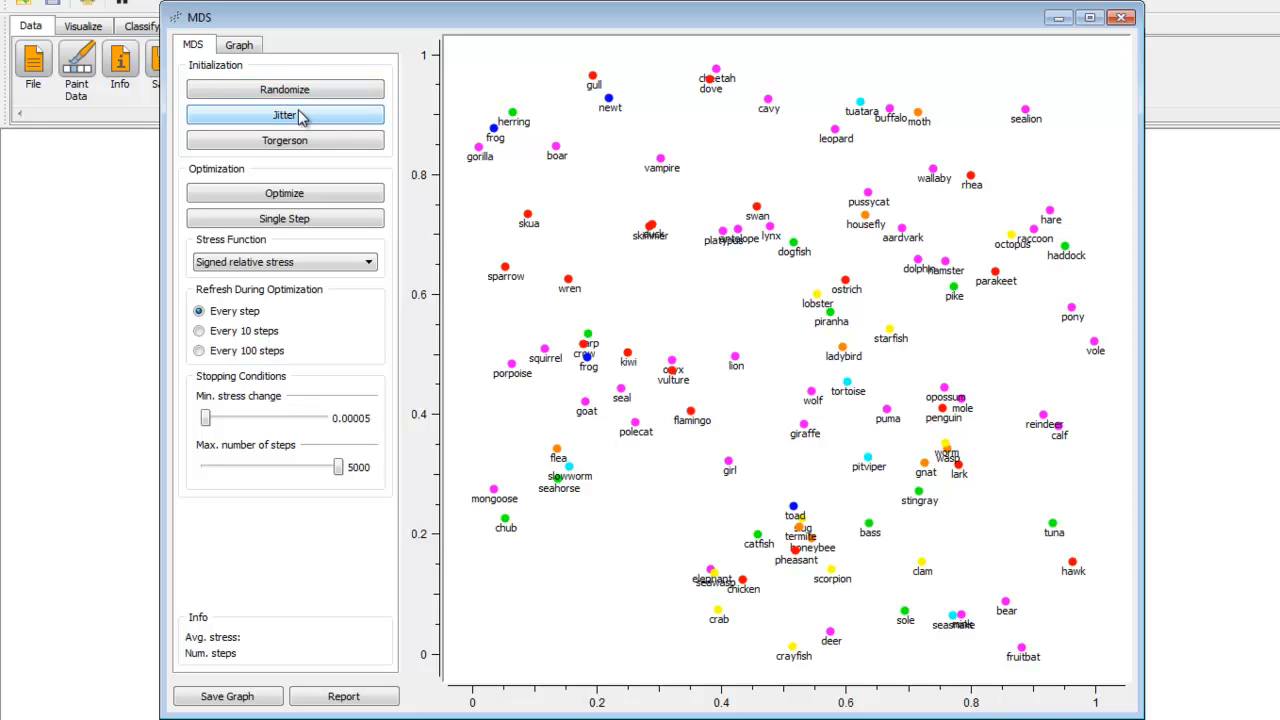
left_click(284, 114)
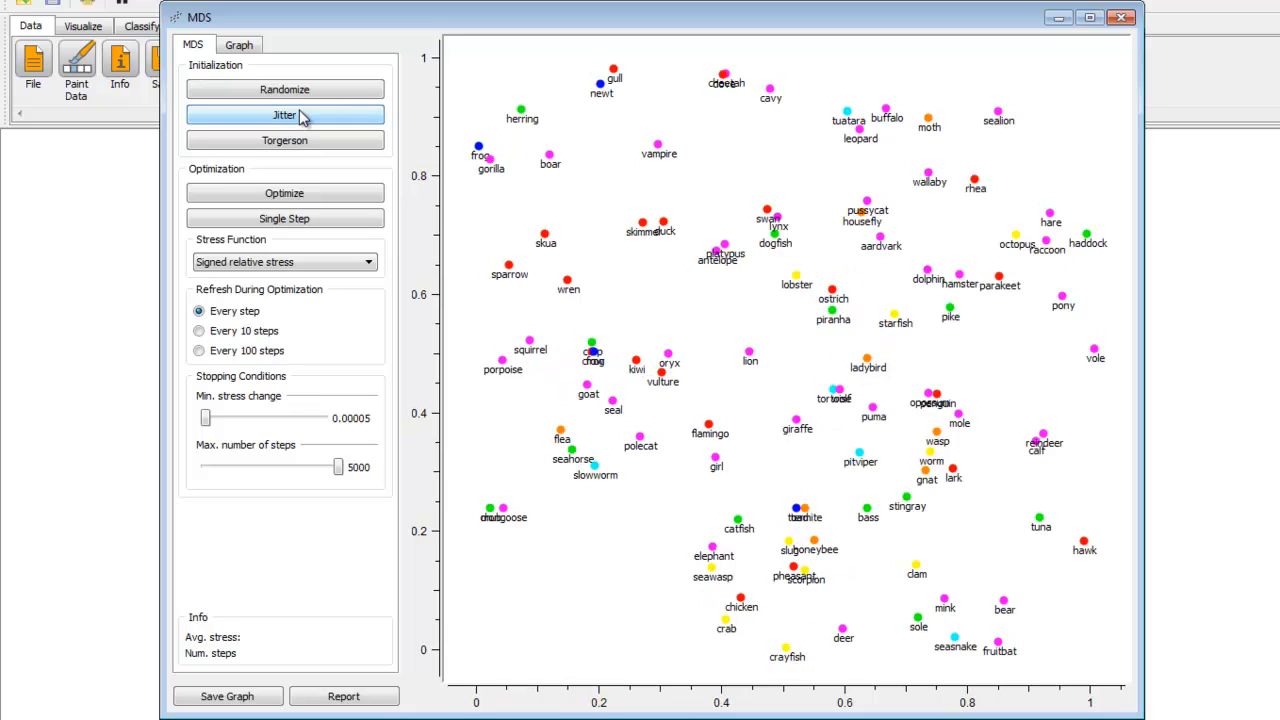
left_click(284, 114)
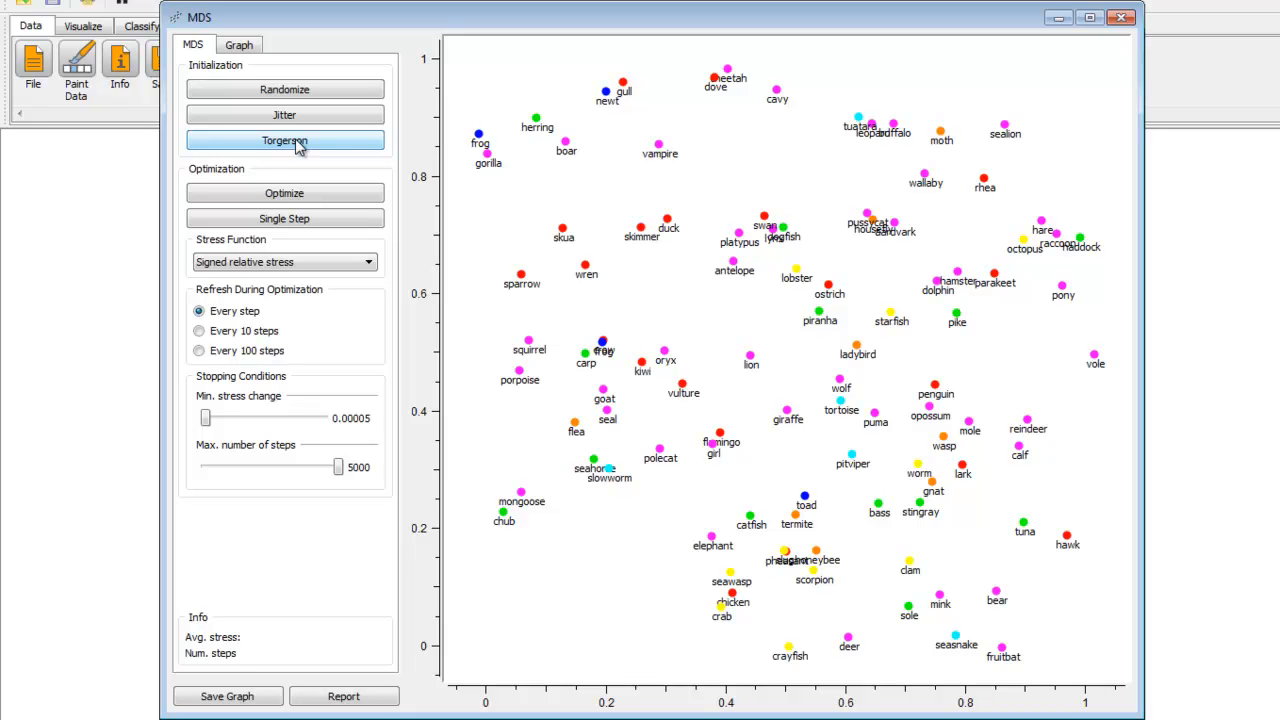
left_click(284, 140)
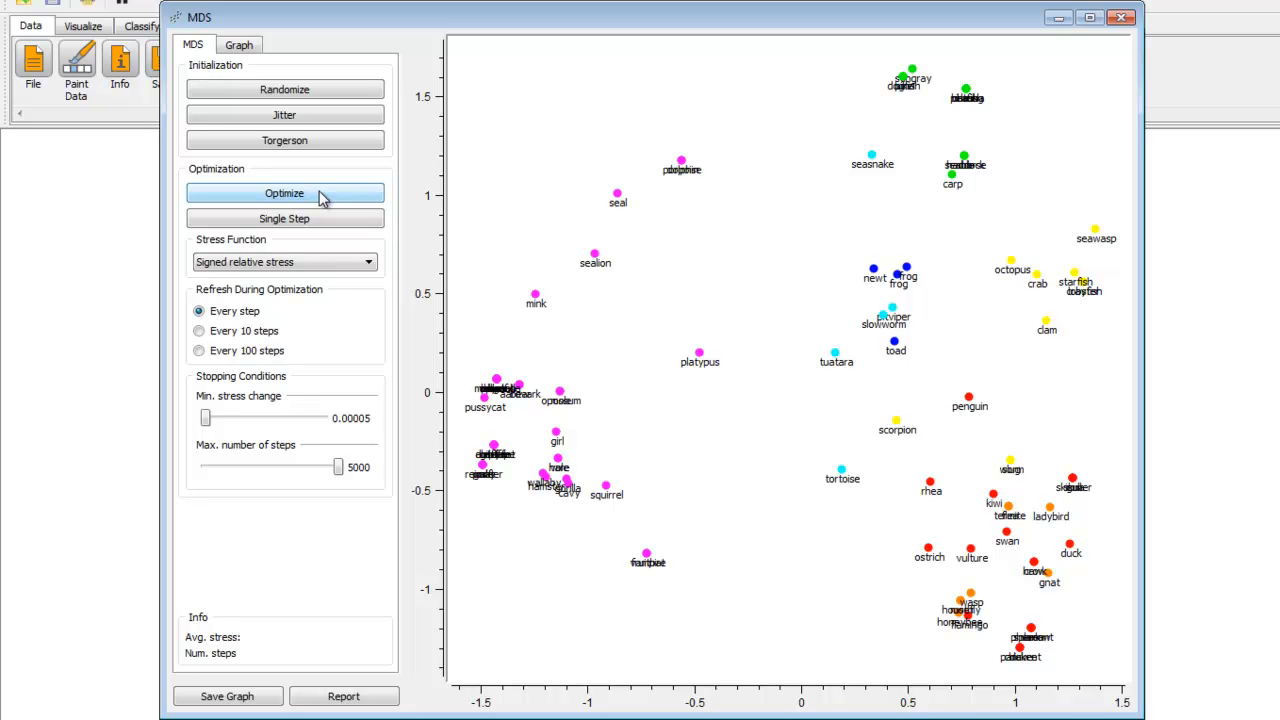
- Start and stop optimization, randomize the layout, then stop optimization again
left_click(284, 193)
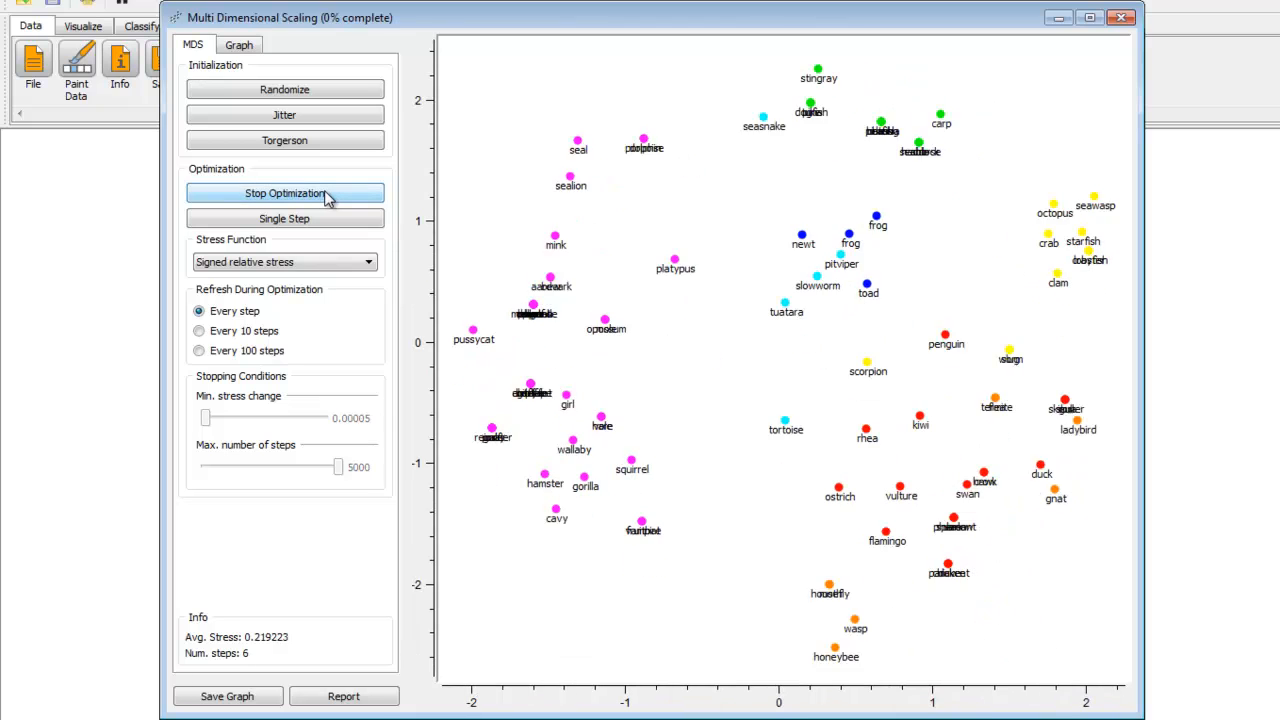
left_click(284, 193)
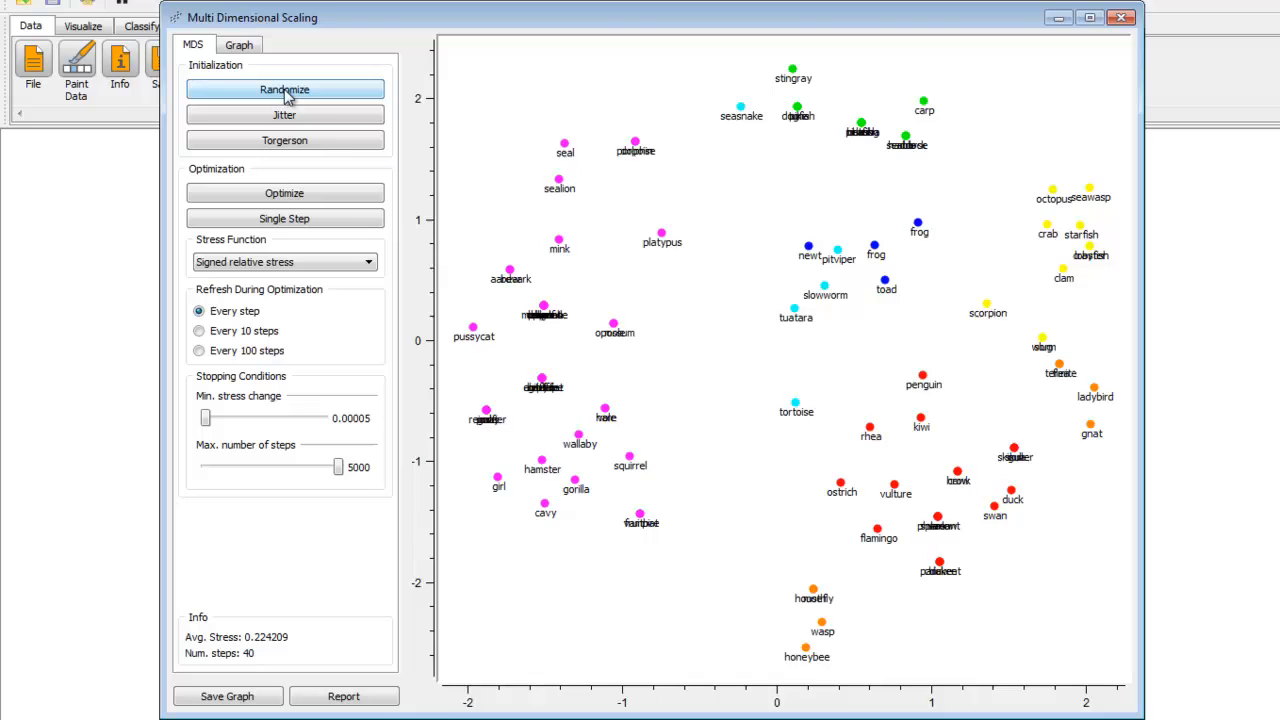
left_click(284, 192)
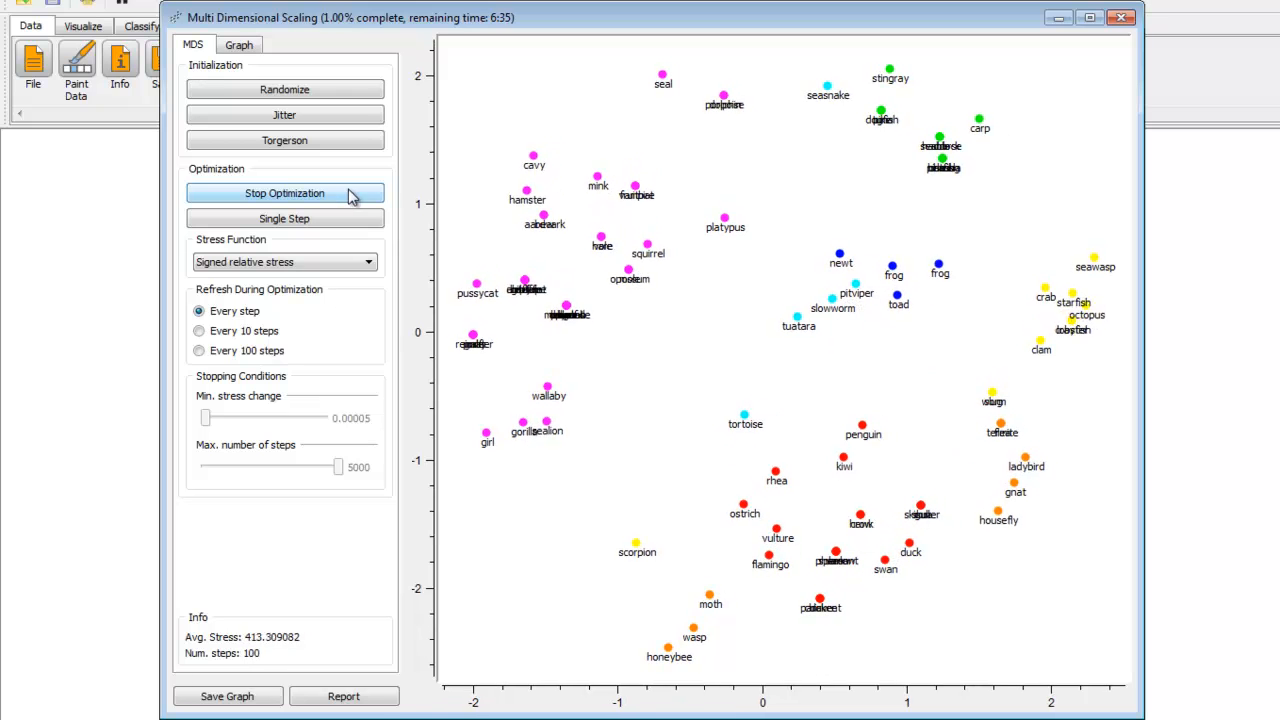
left_click(285, 193)
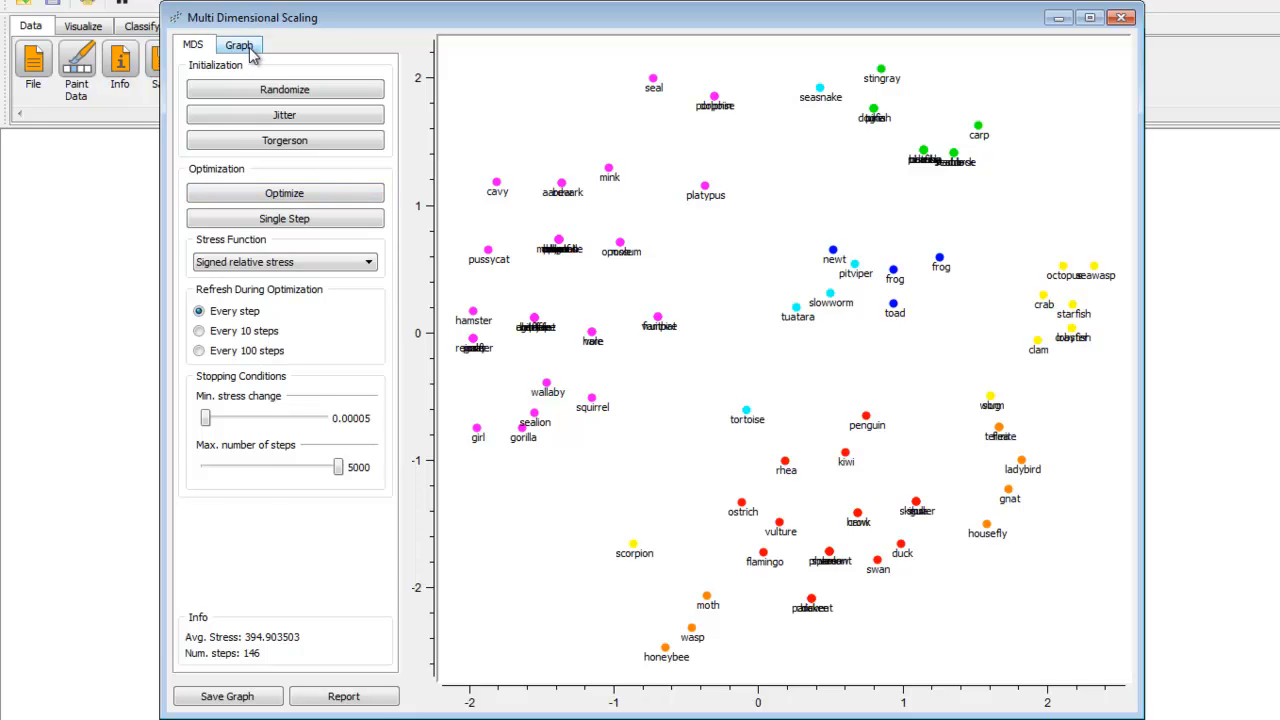
- Enable 'Show similar pairs' on the Graph tab
left_click(238, 44)
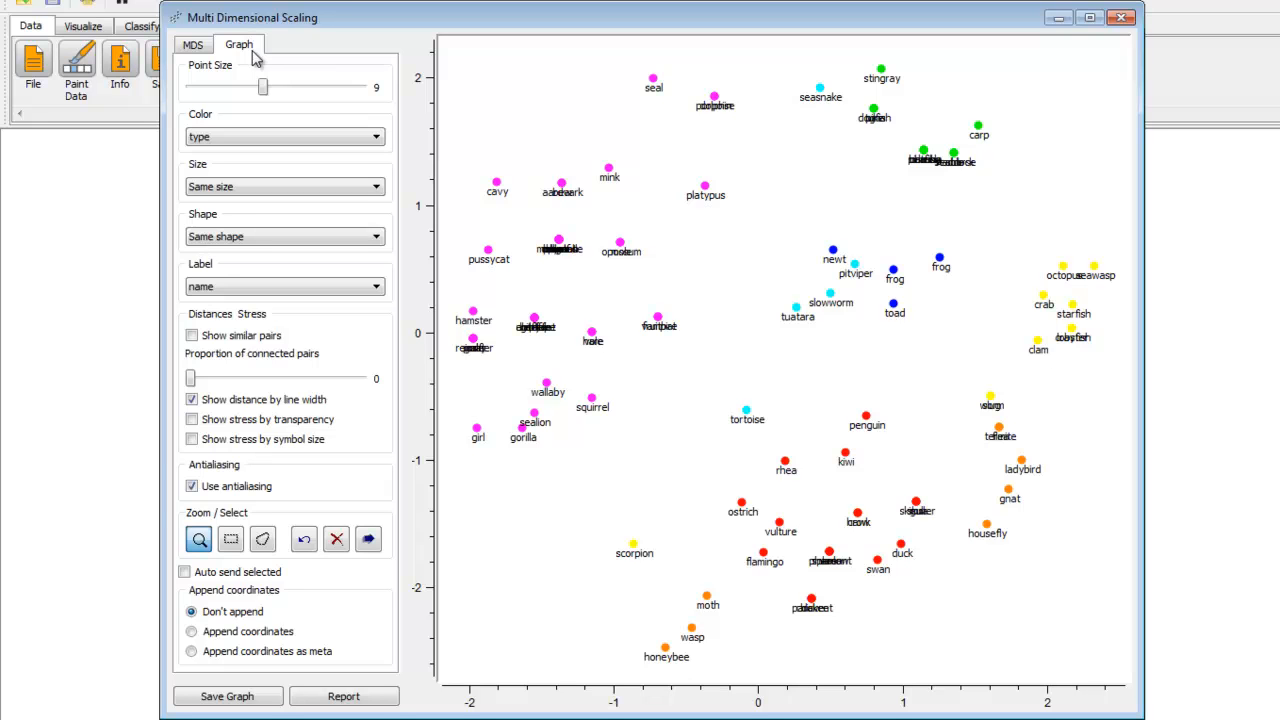
mouse_move(280, 120)
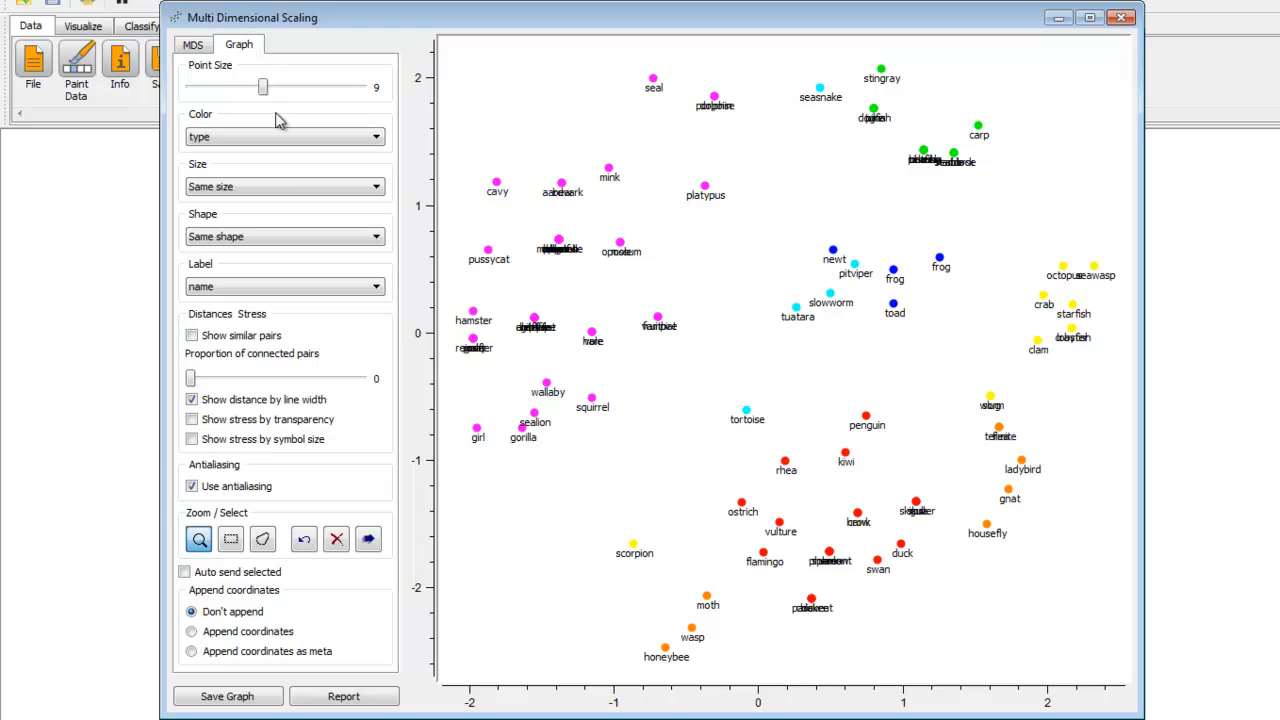
left_click(192, 335)
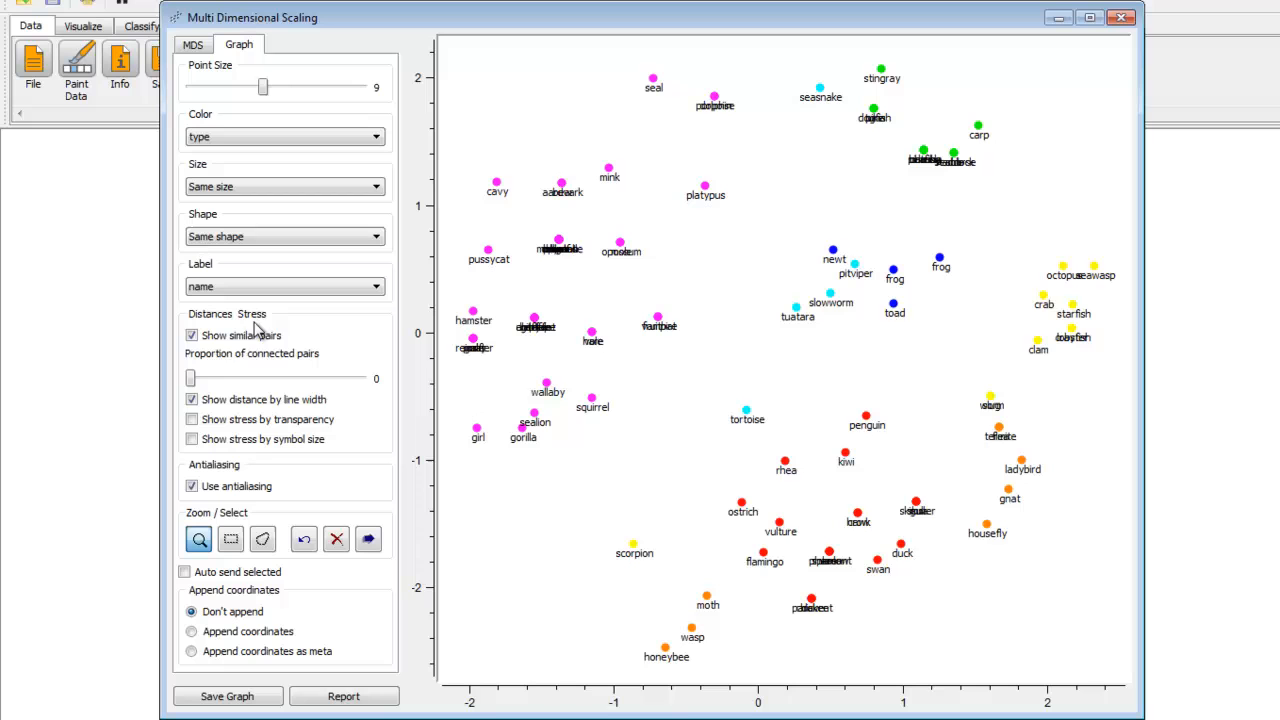
- Drag the 'Proportion of connected pairs' slider up to 20
left_click_drag(190, 378, 216, 378)
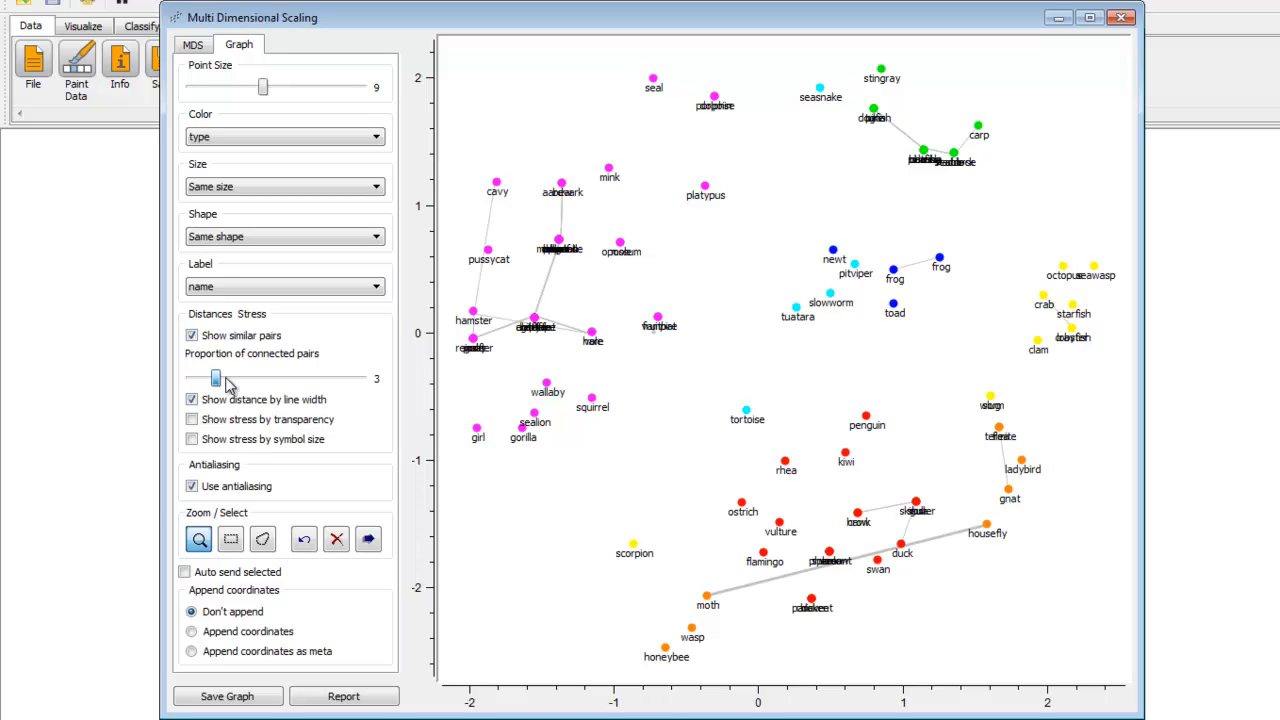
left_click_drag(217, 378, 293, 378)
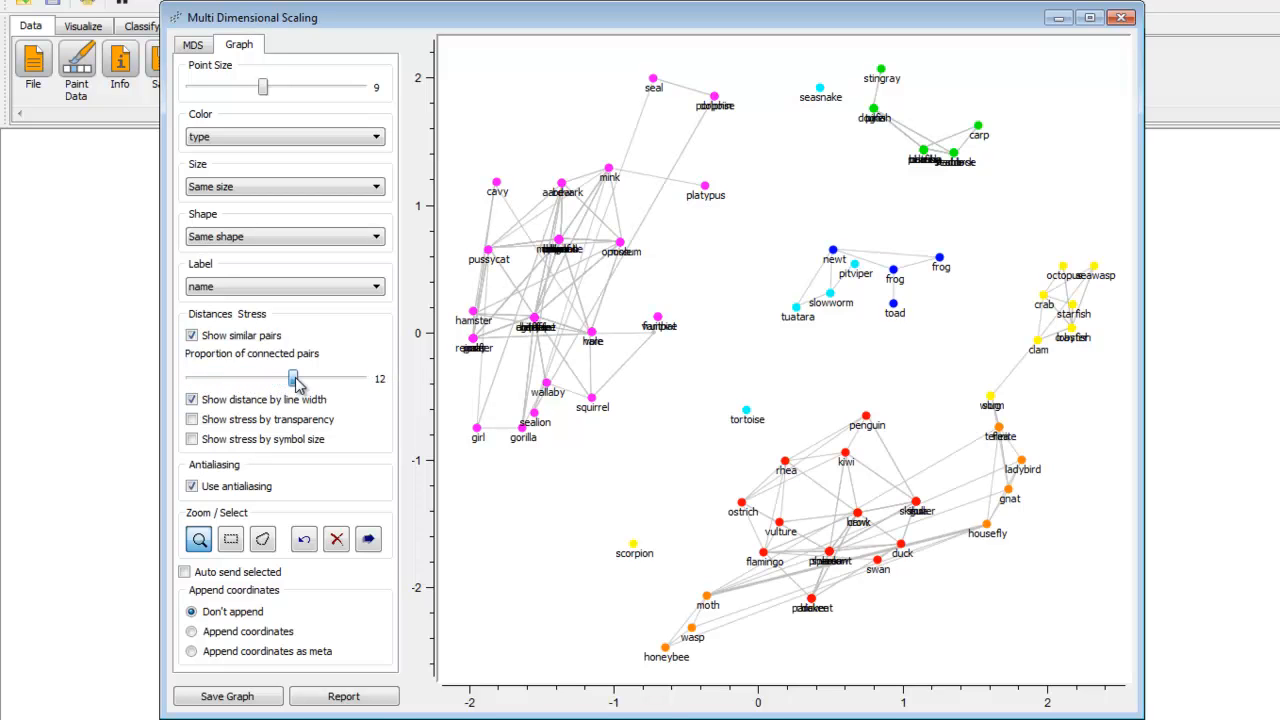
left_click_drag(293, 379, 353, 379)
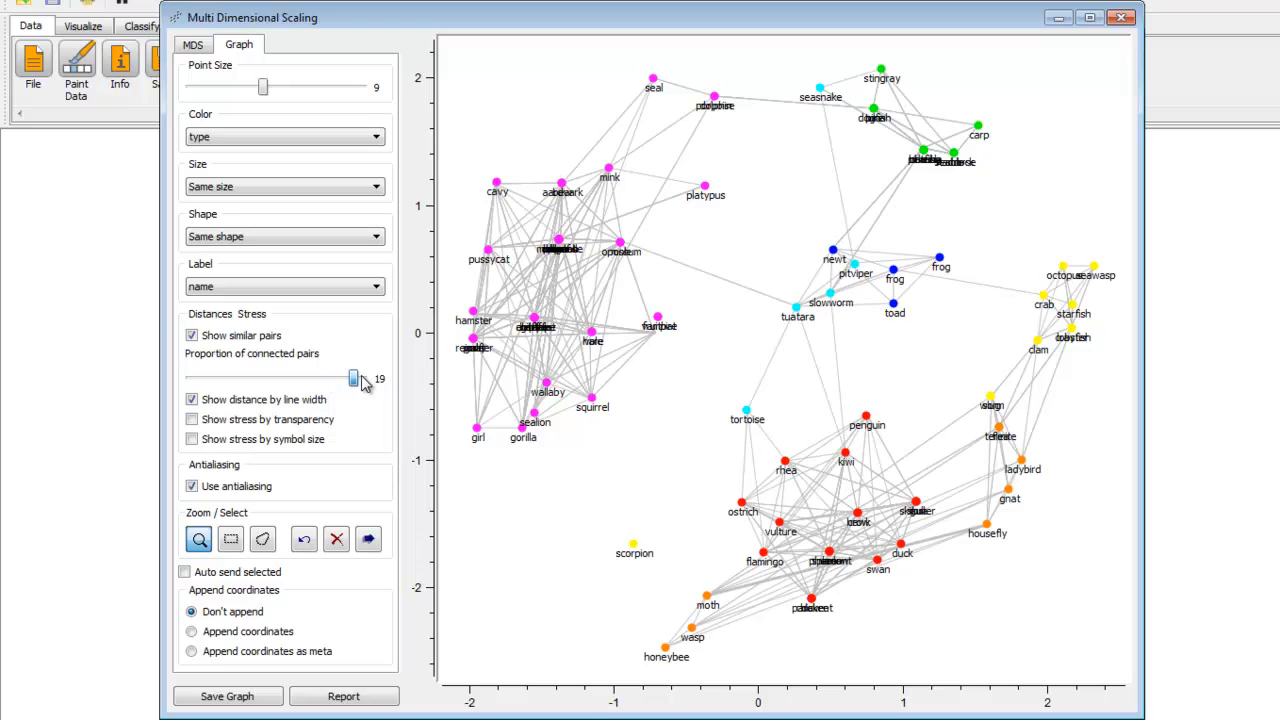
left_click_drag(353, 378, 362, 378)
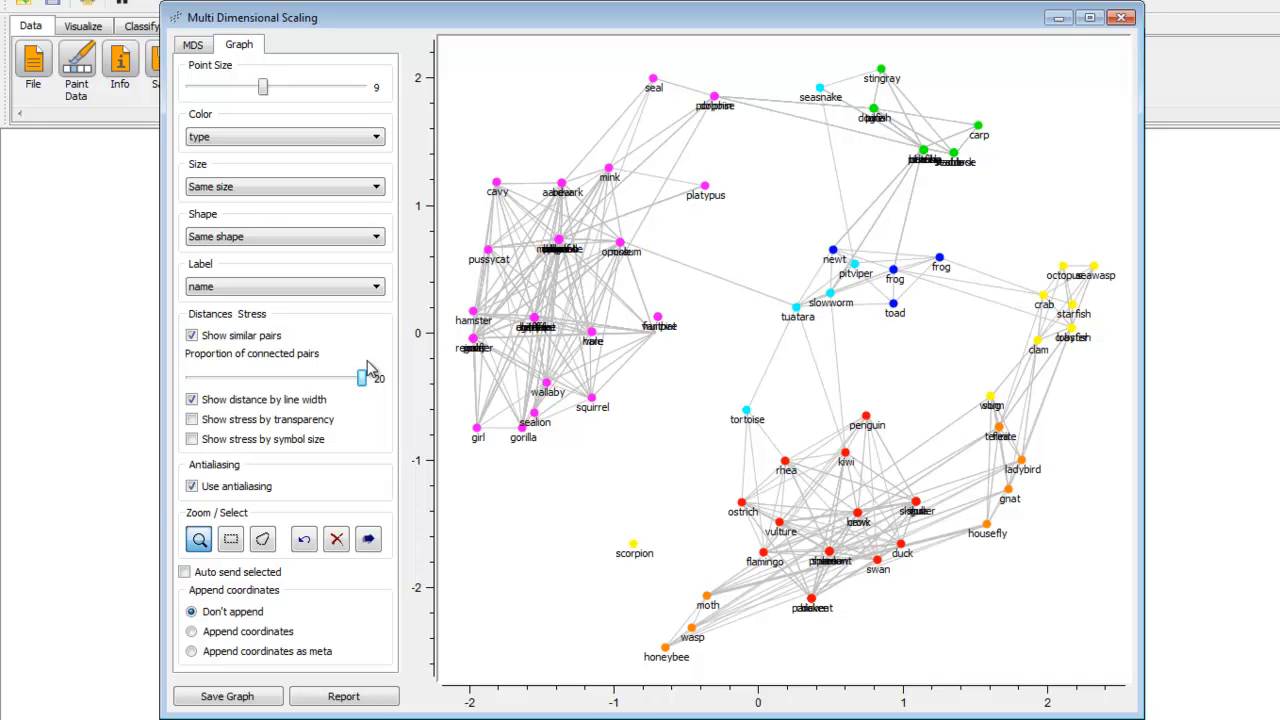
mouse_move(373, 363)
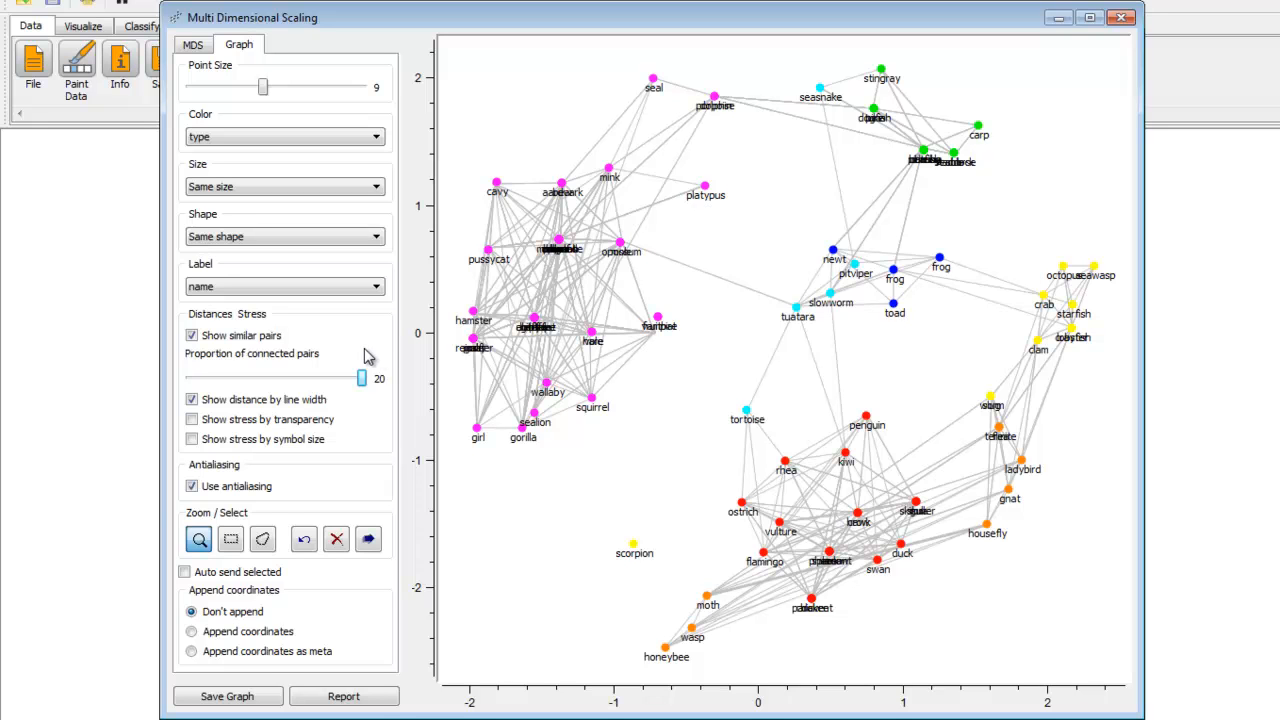
mouse_move(342, 350)
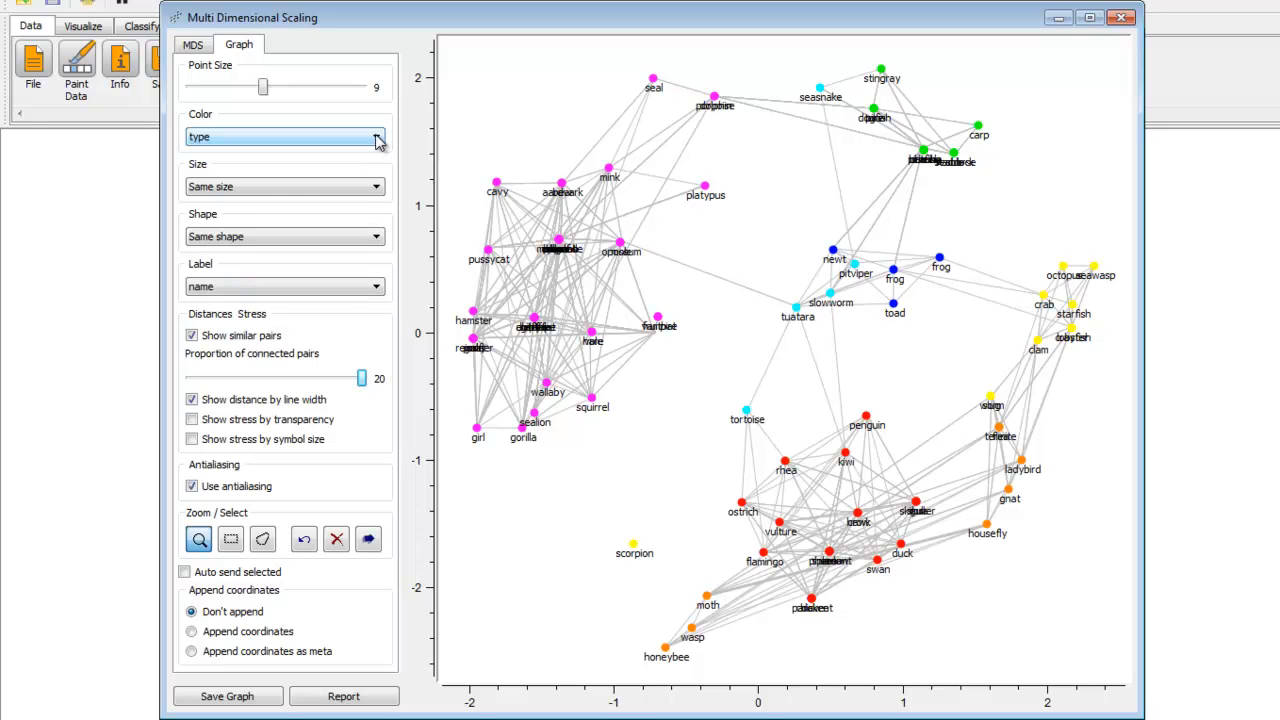
left_click(376, 137)
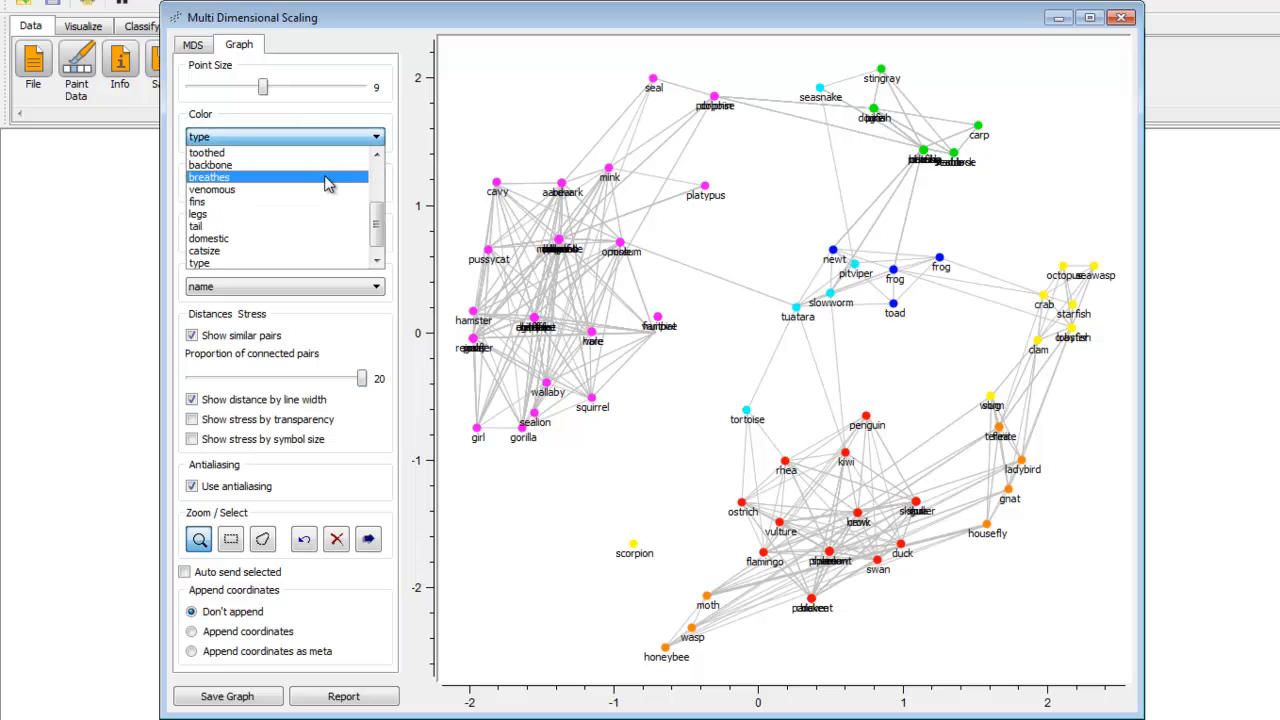
left_click(280, 177)
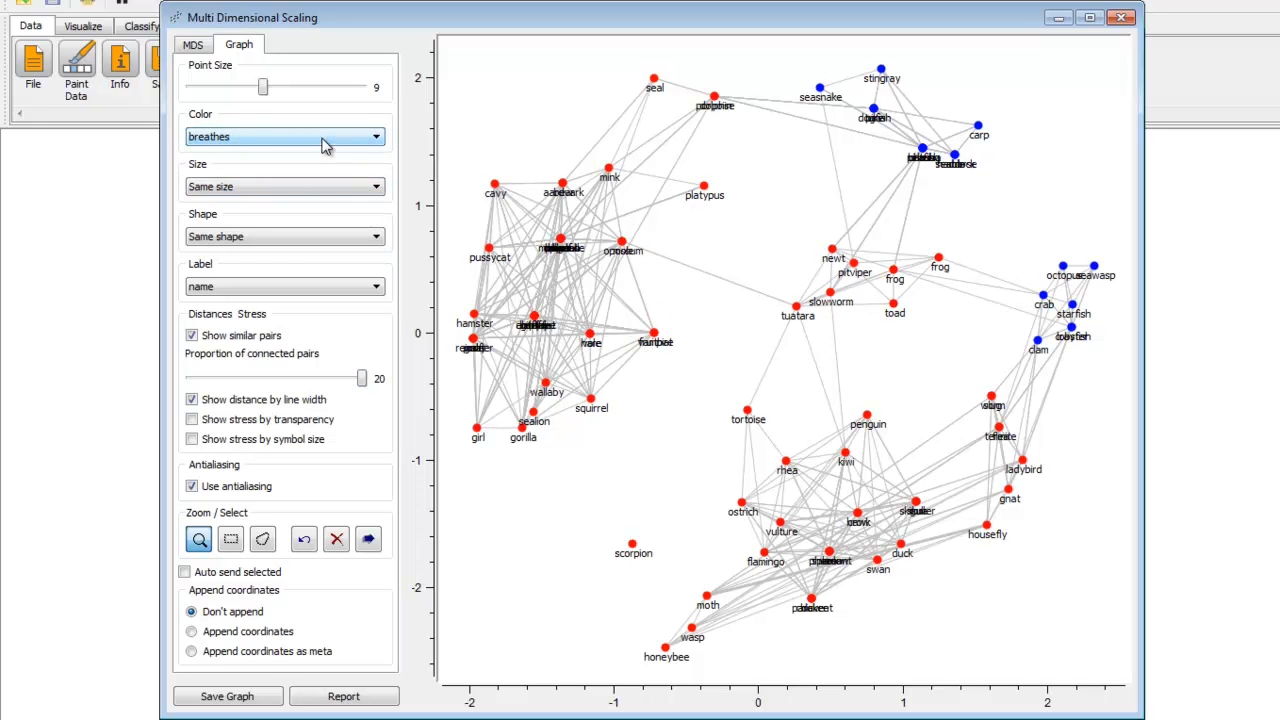
left_click(375, 136)
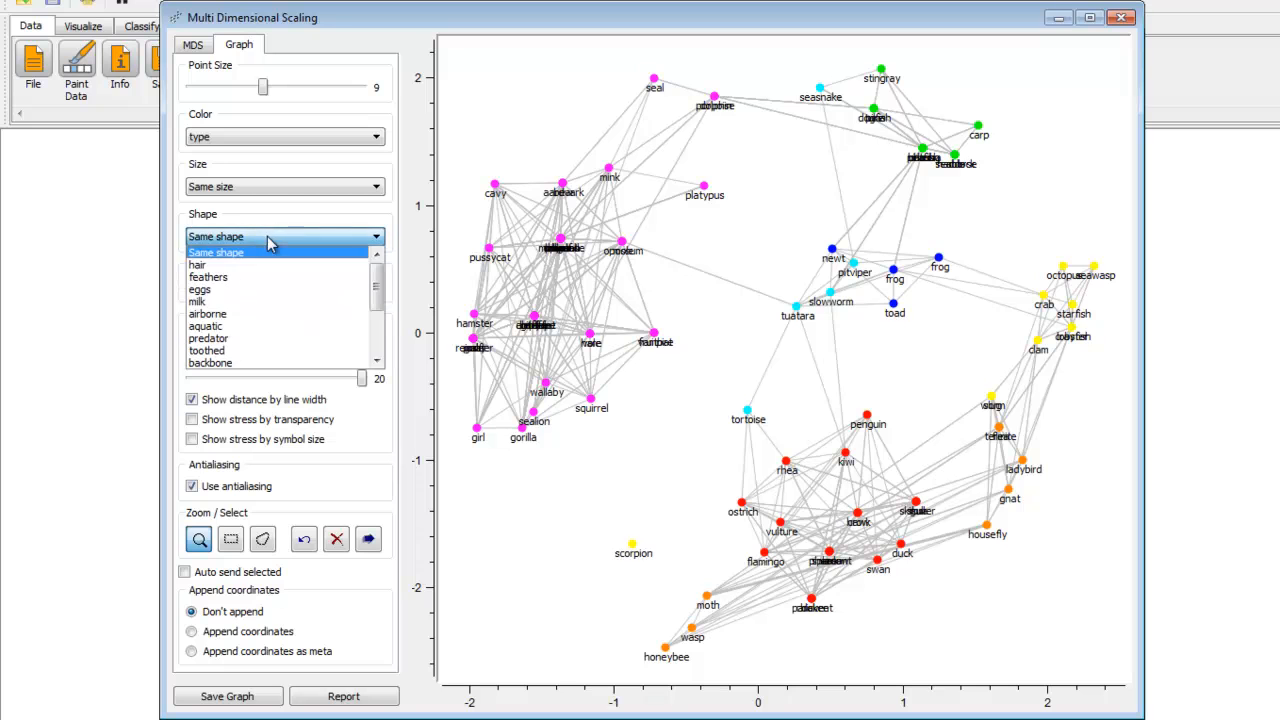
left_click(197, 301)
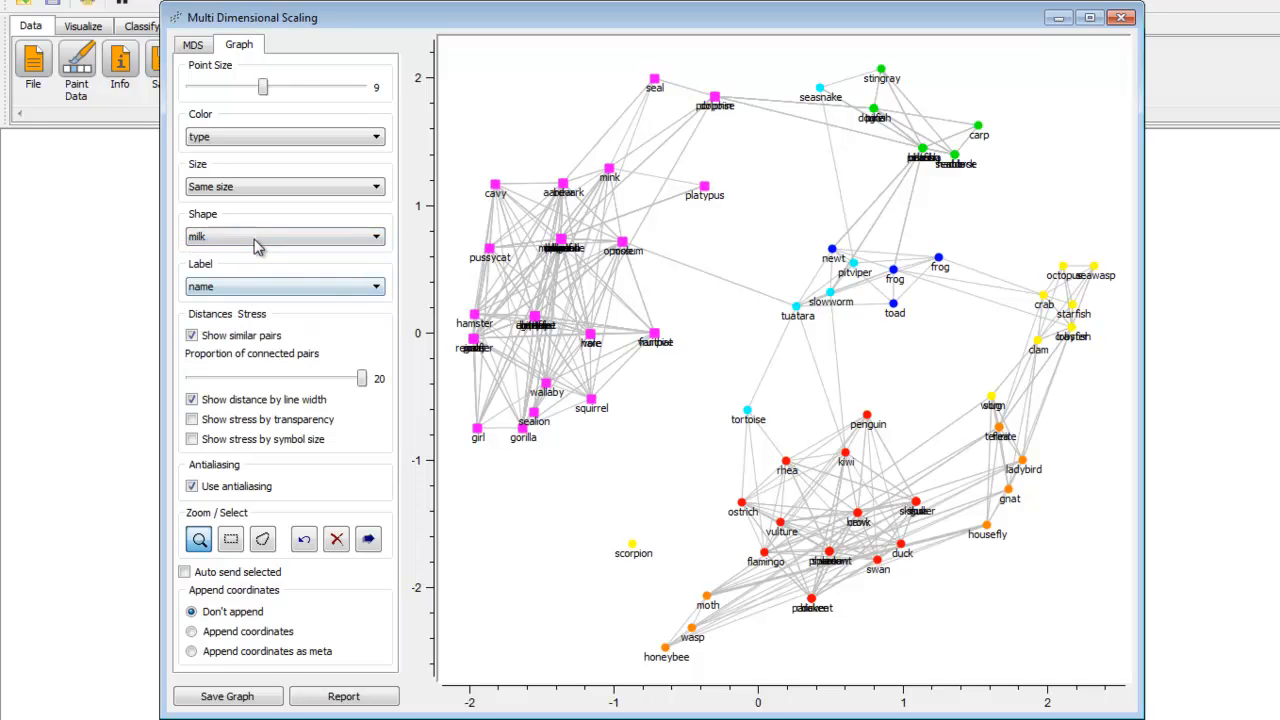
left_click(376, 236)
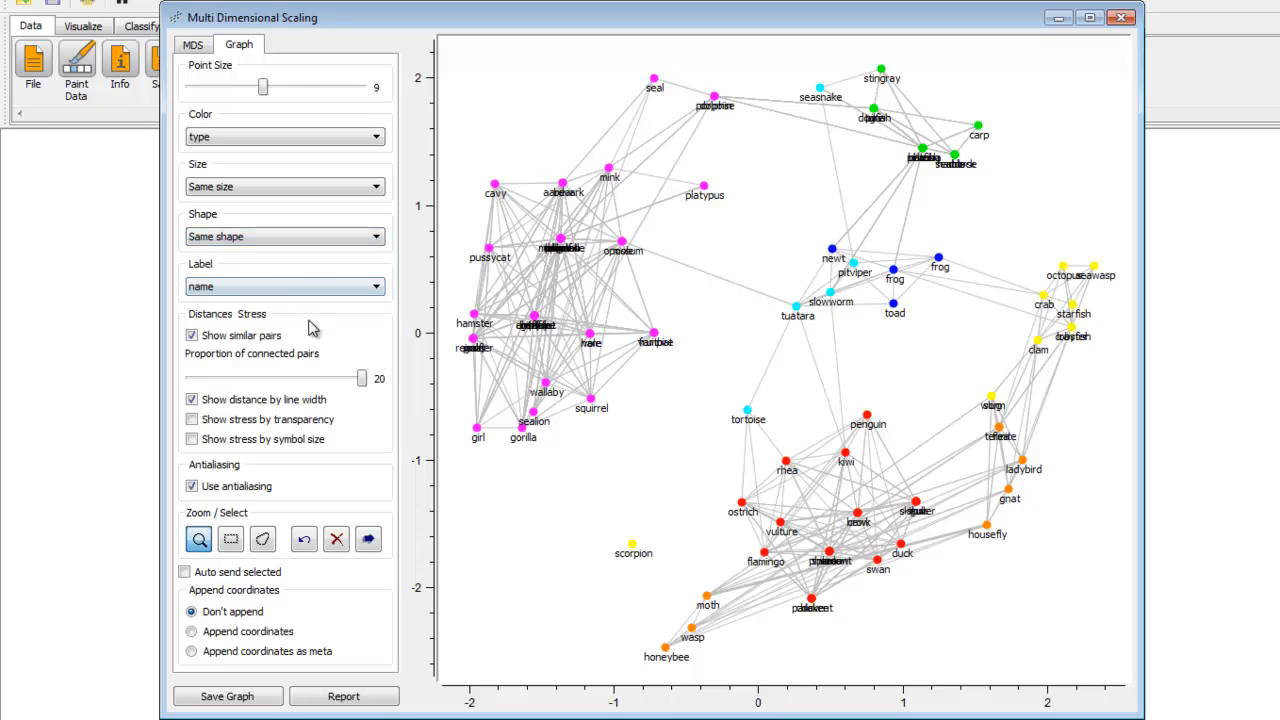
mouse_move(231, 539)
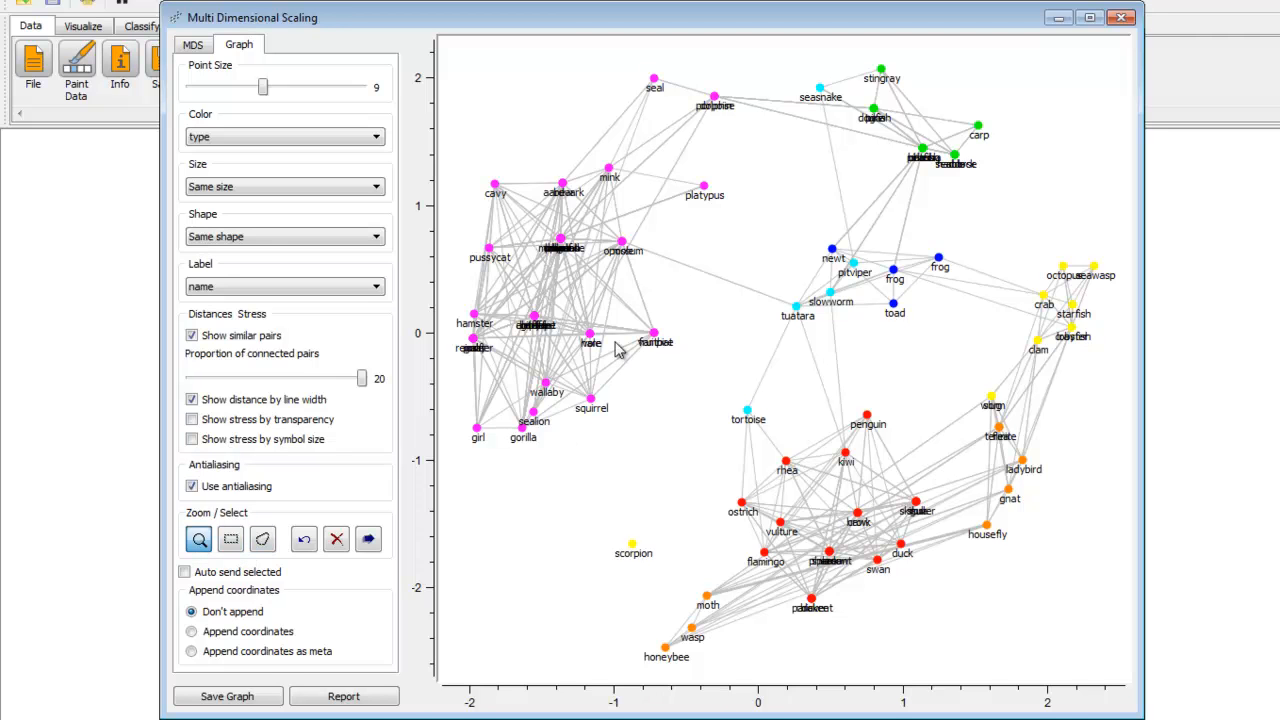
mouse_move(615, 360)
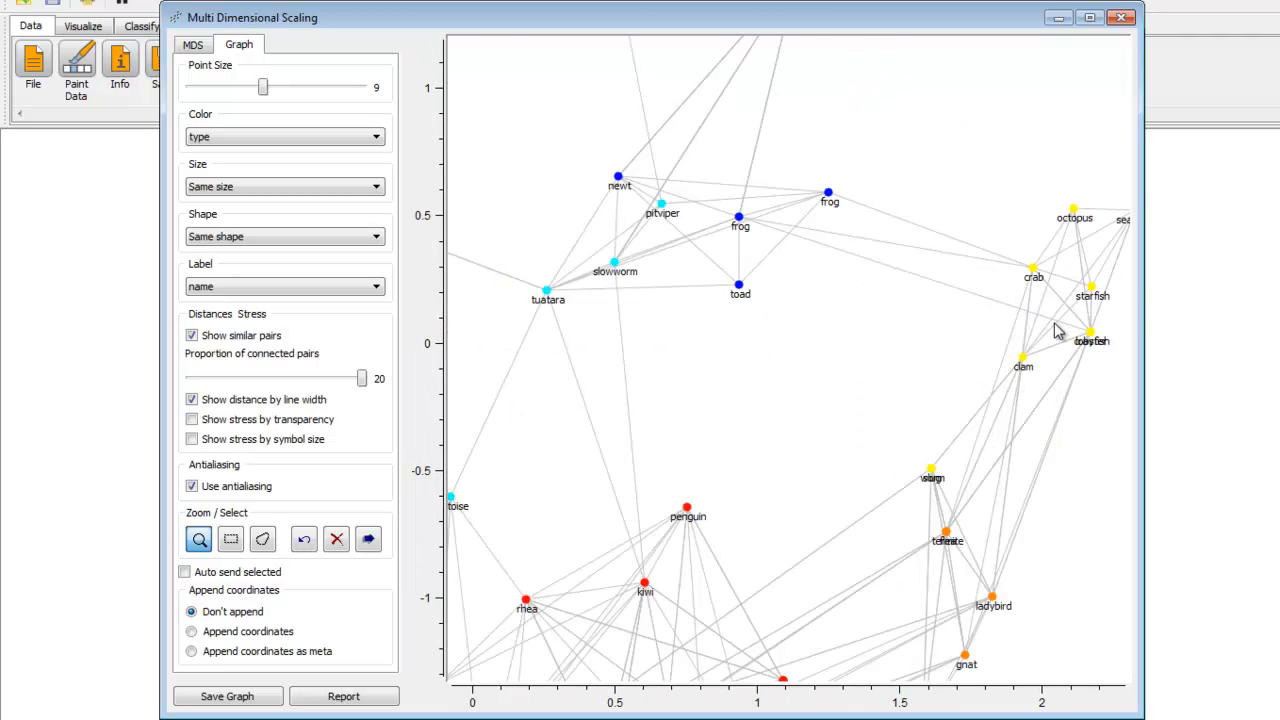
- Draw a rectangle selection around the bird cluster, then switch to the MDS tab
left_click(230, 539)
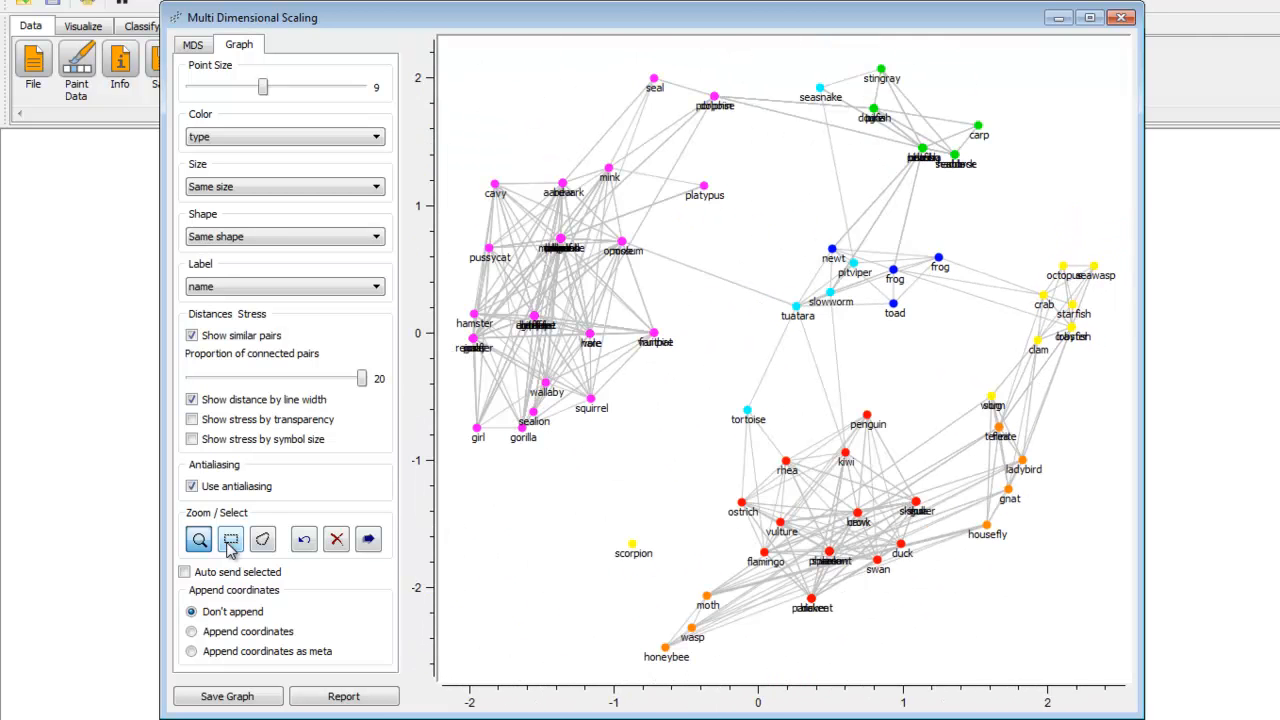
left_click_drag(712, 345, 993, 555)
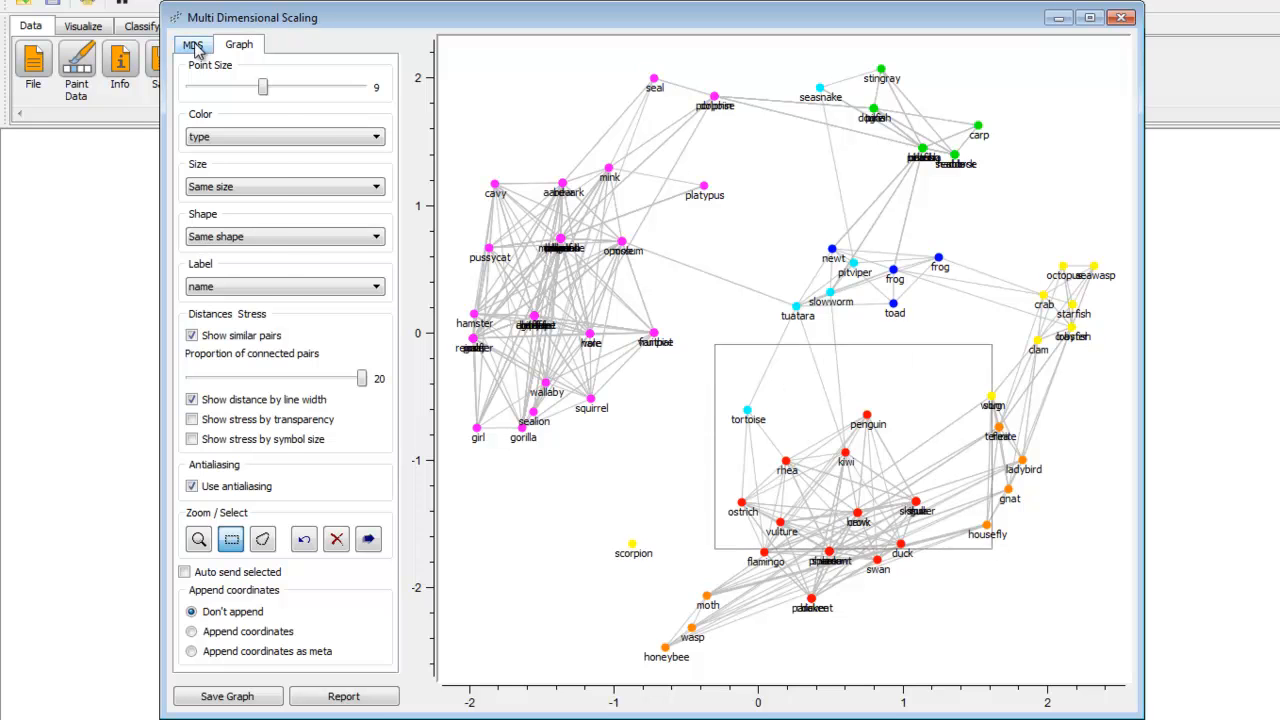
left_click(193, 44)
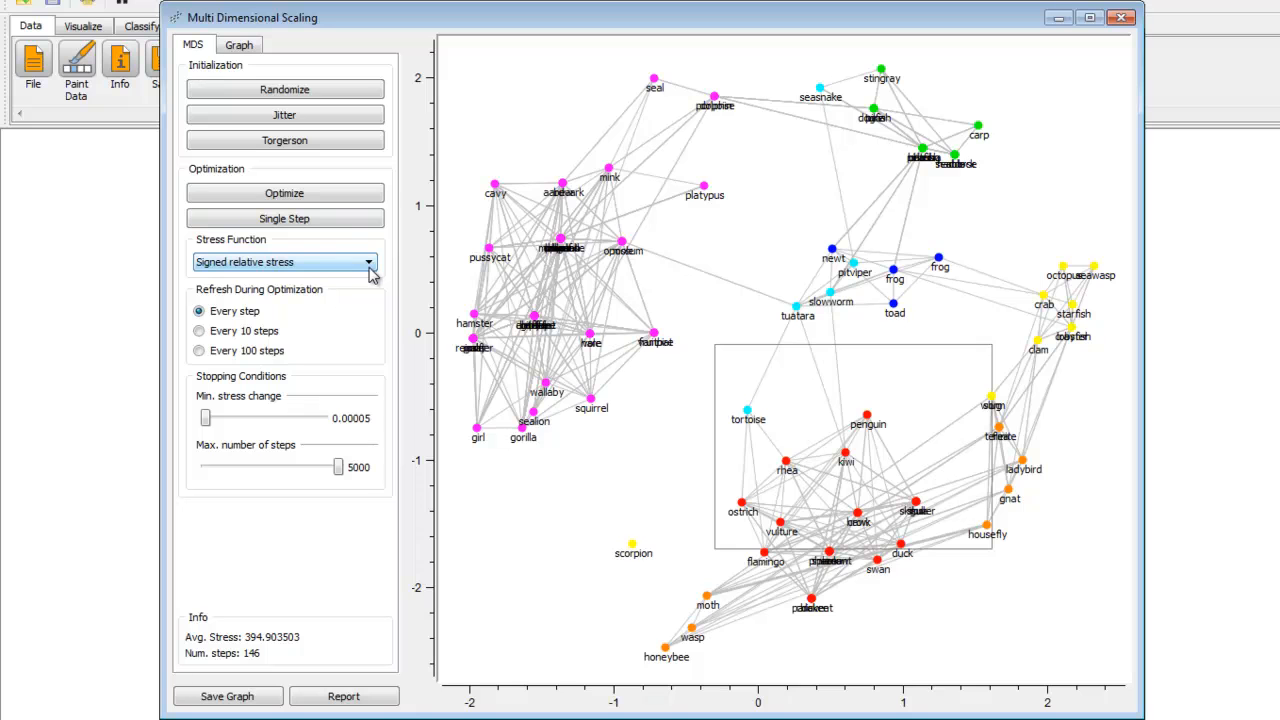
- Choose 'Signed Sammon stress' in the Stress Function dropdown
left_click(369, 261)
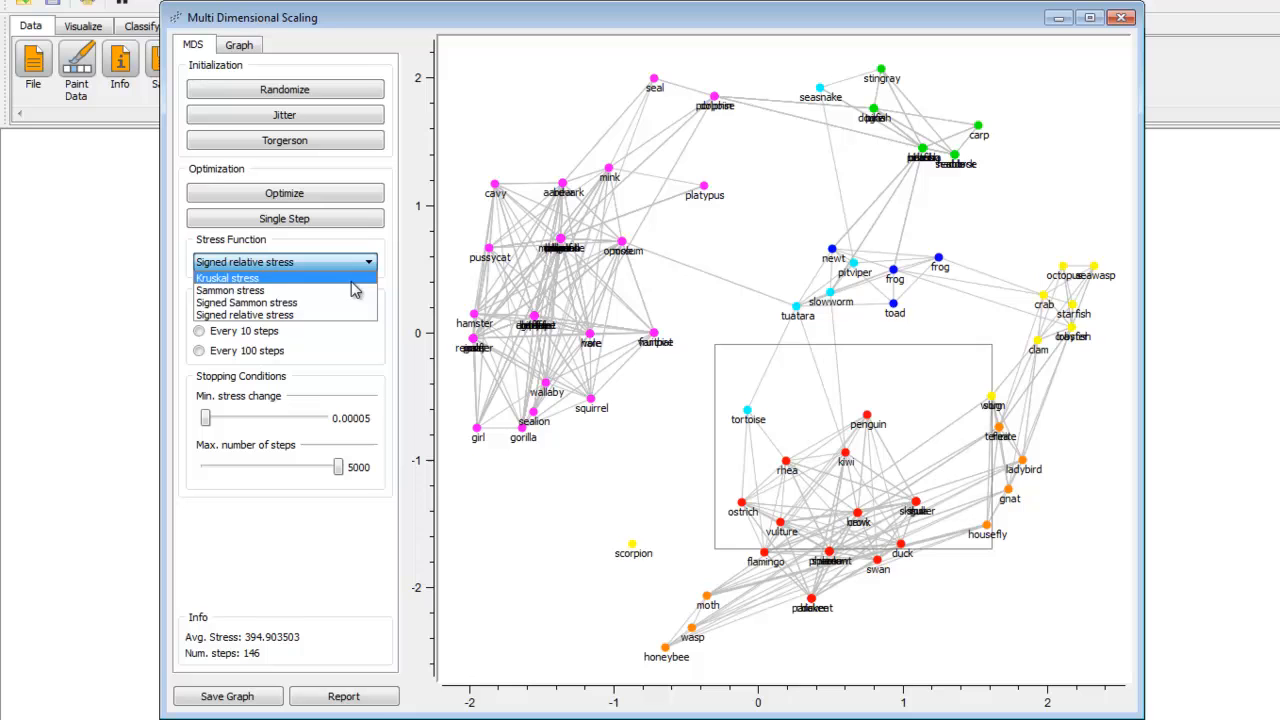
mouse_move(325, 302)
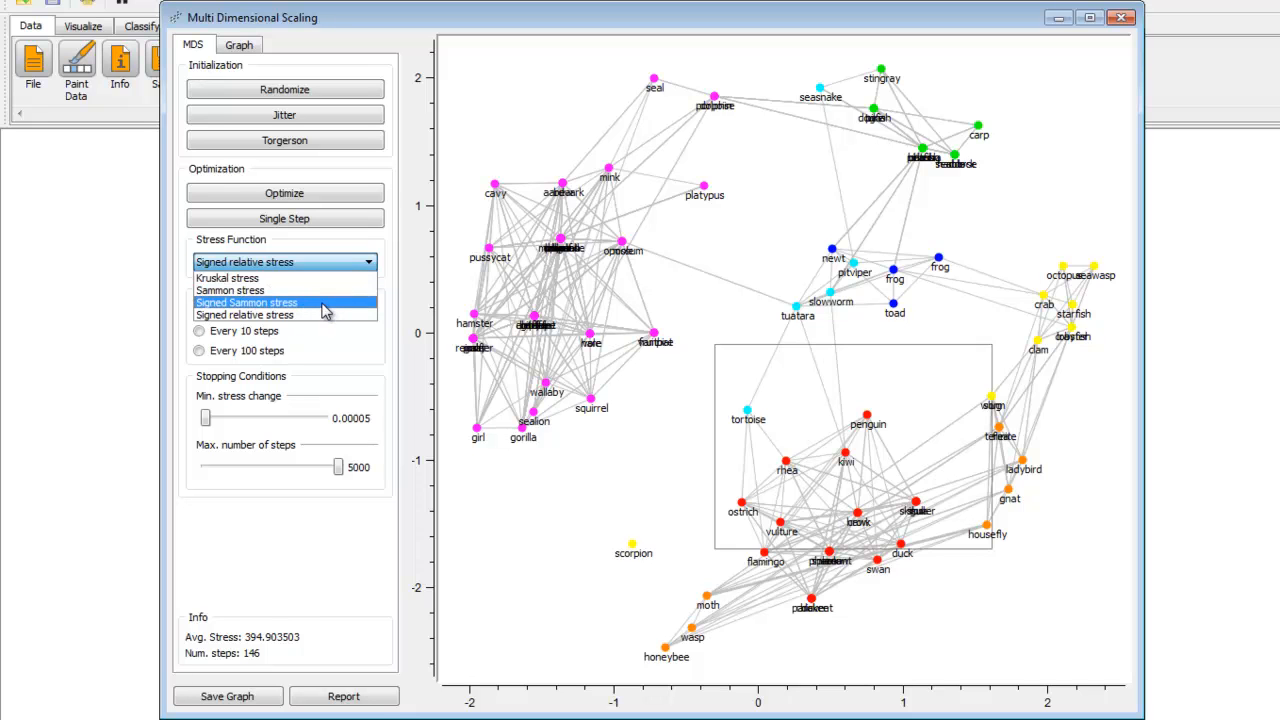
left_click(246, 302)
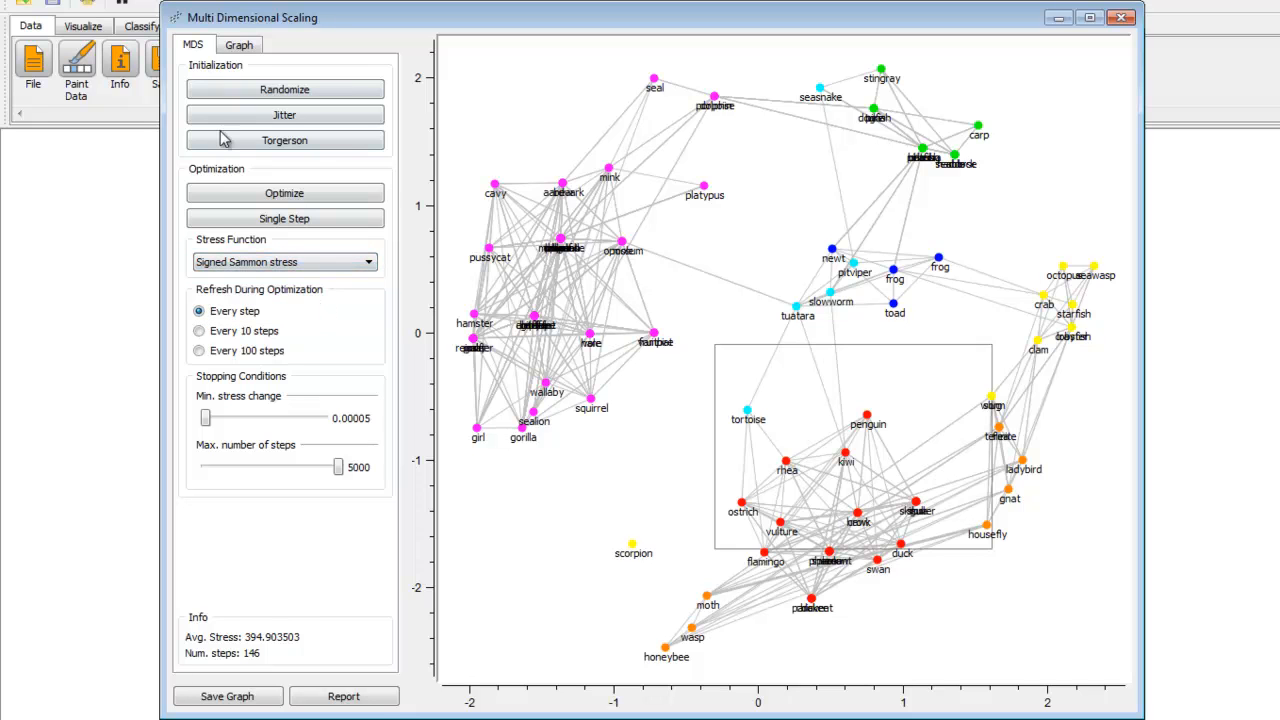
mouse_move(287, 543)
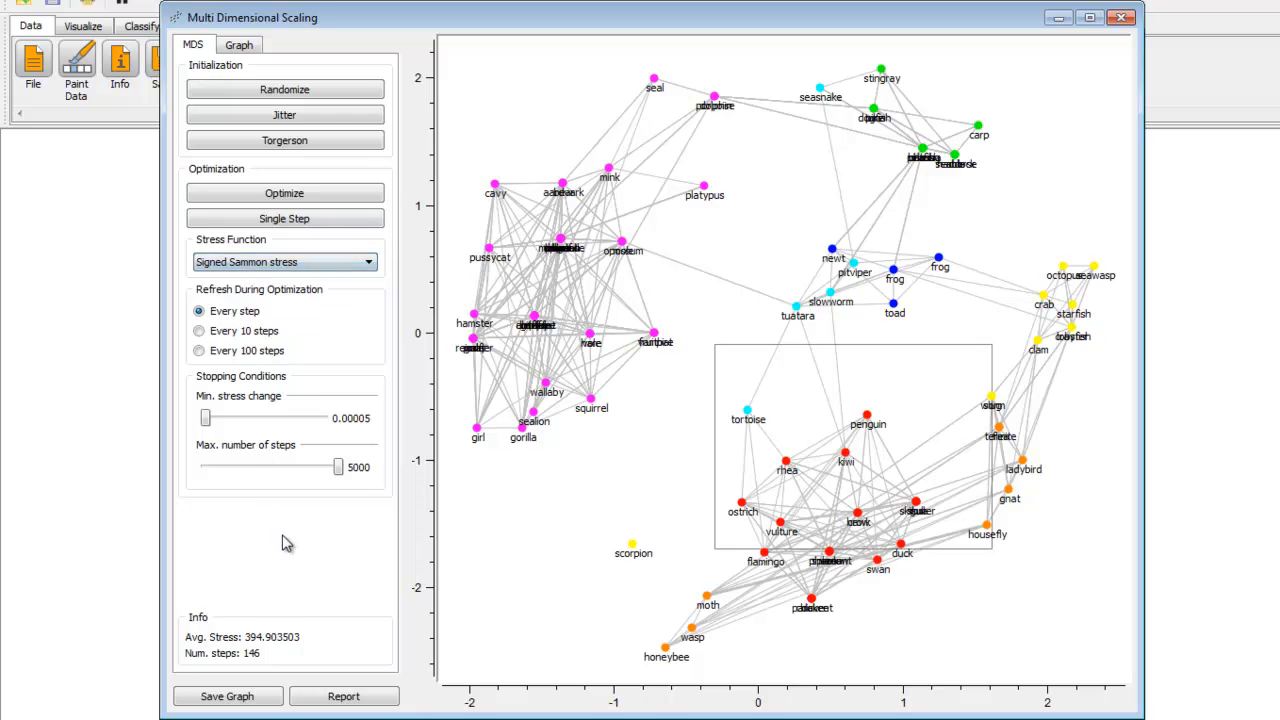
mouse_move(386, 172)
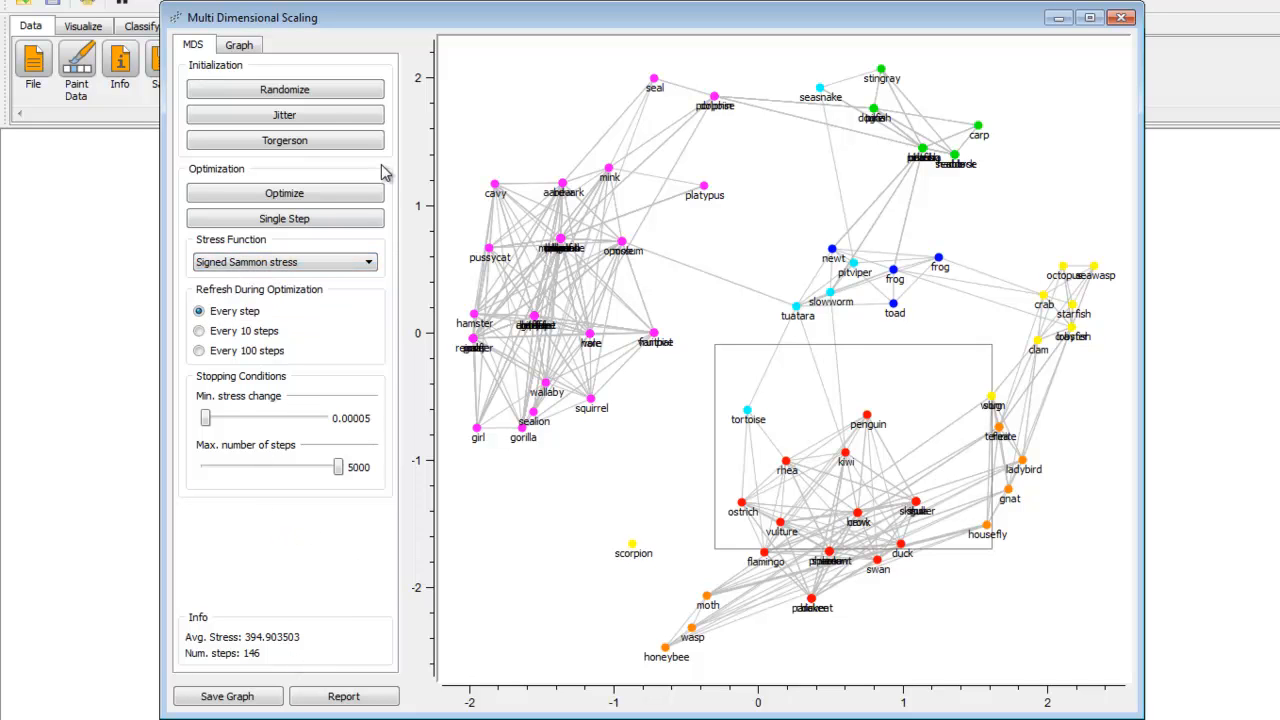